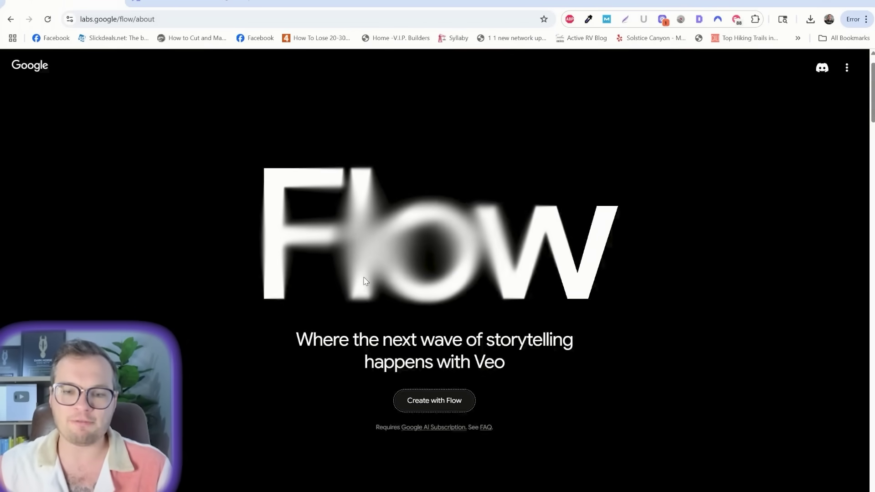
- Review the Free, Pro and Ultra plan cards and highlight the Flow description under Ultra
scroll("down", 3)
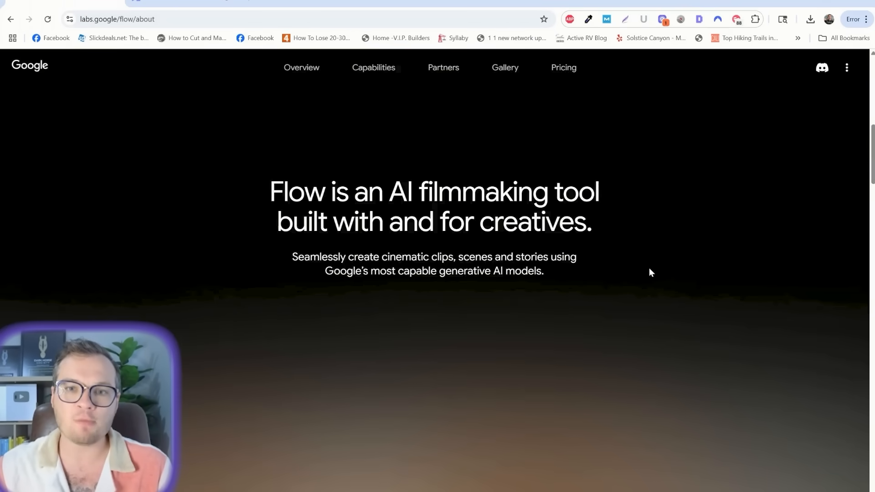
scroll("down", 3)
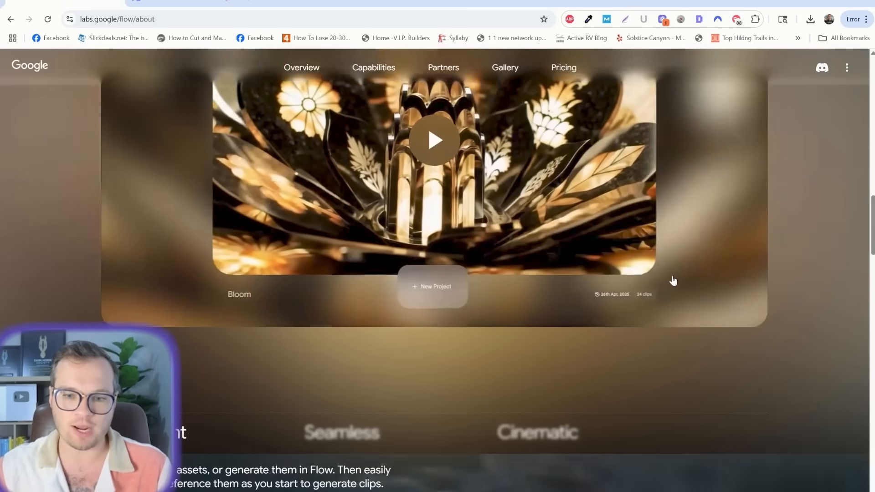
scroll("up", 3)
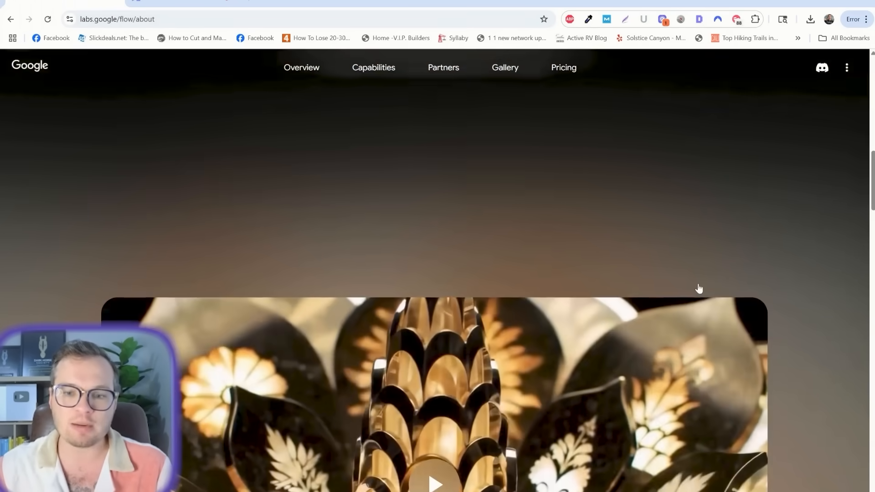
scroll("up", 3)
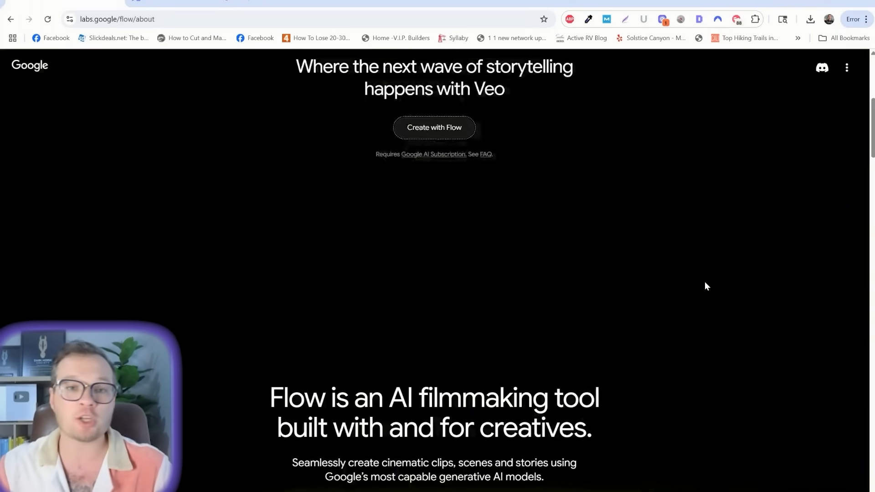
scroll("up", 3)
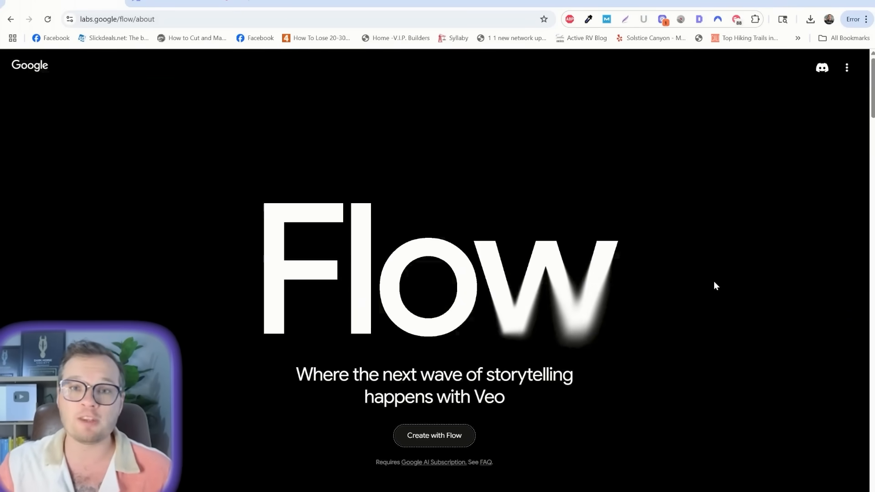
mouse_move(710, 292)
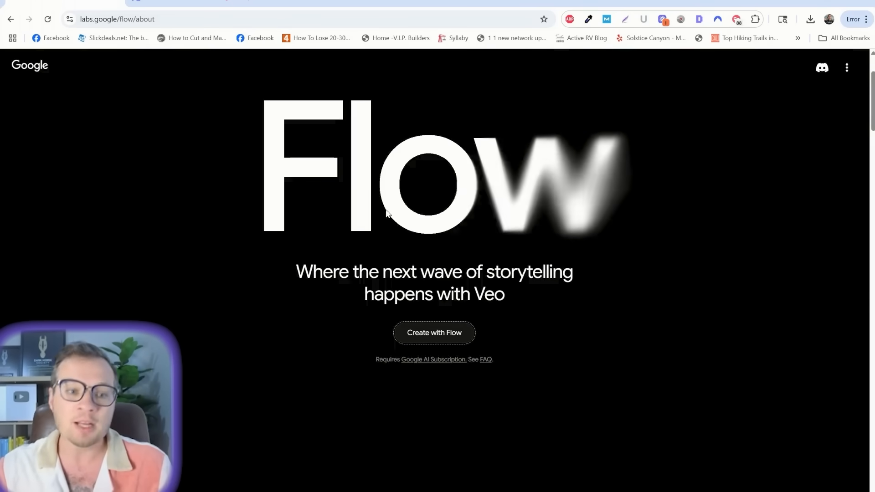
scroll("down", 3)
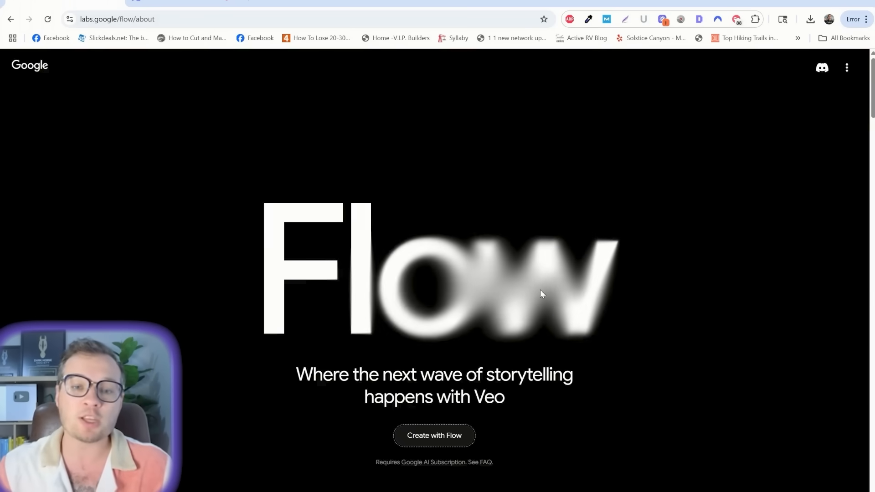
mouse_move(707, 286)
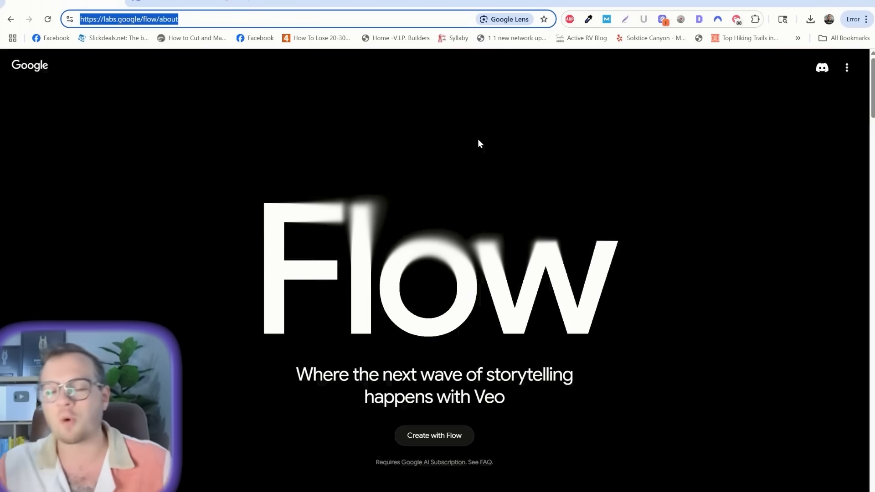
mouse_move(501, 147)
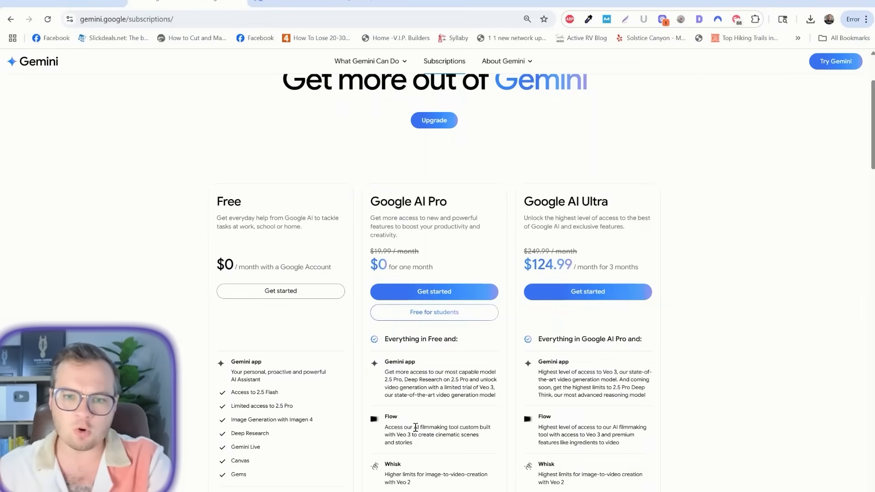
double_click(407, 201)
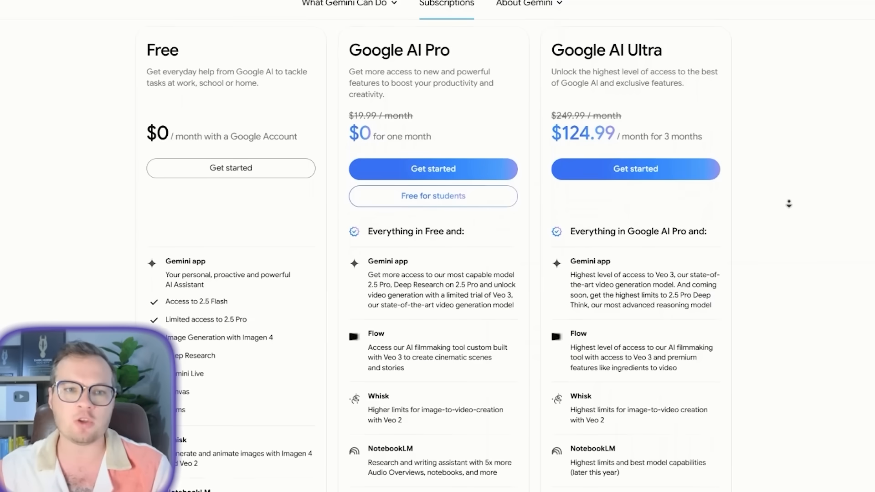
scroll("down", 3)
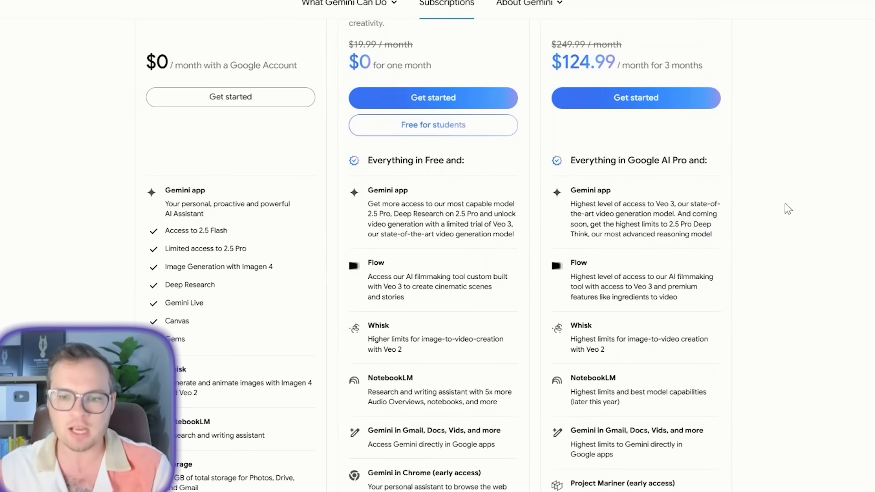
mouse_move(596, 277)
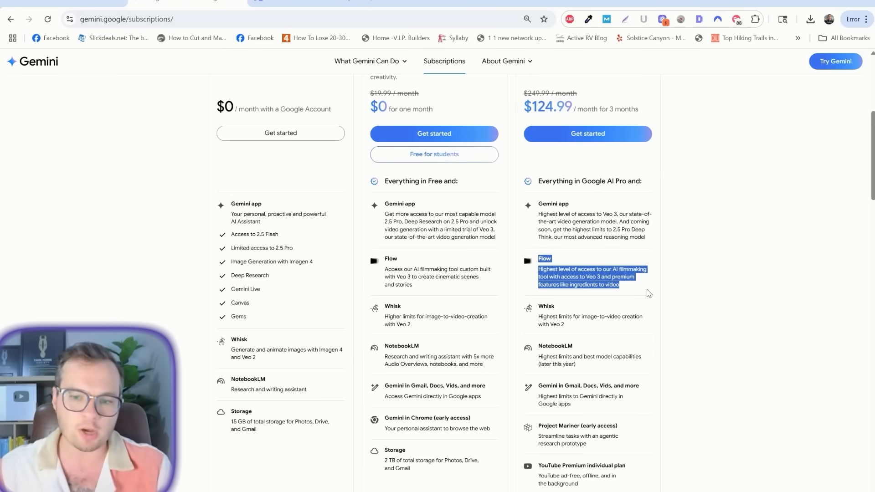
scroll("up", 3)
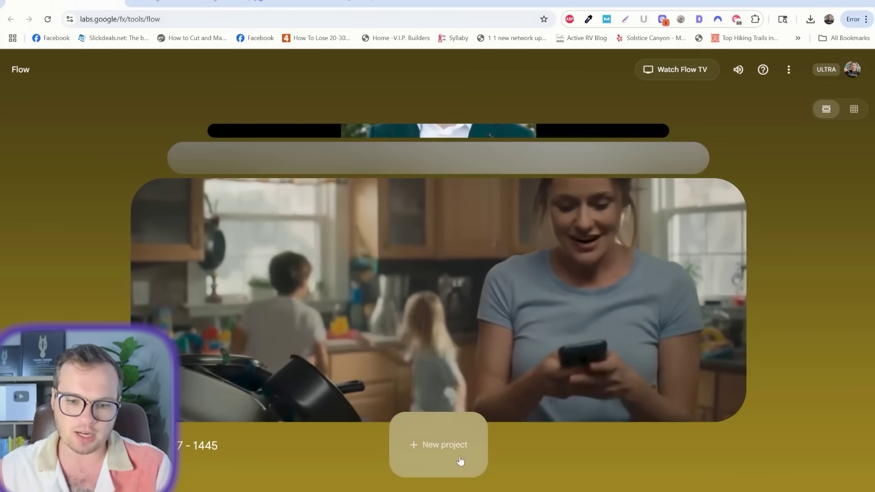
- Start a new Flow project and check the Text to Video generation modes list
left_click(439, 445)
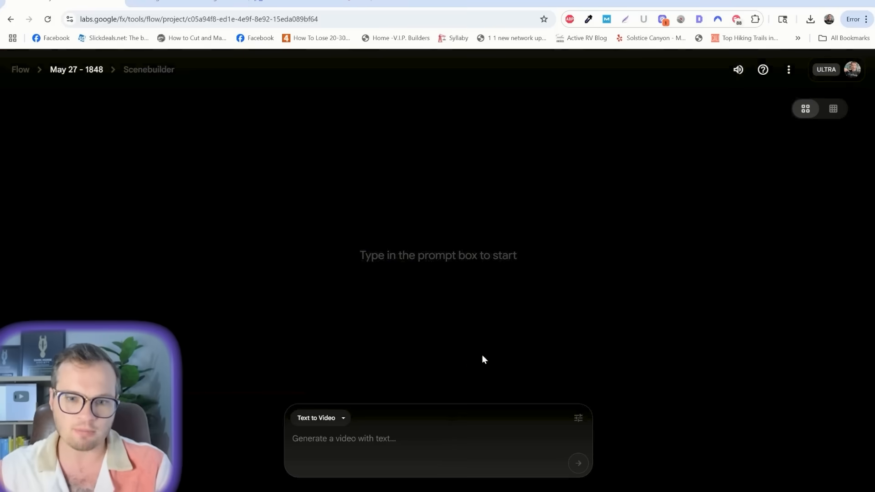
left_click(320, 418)
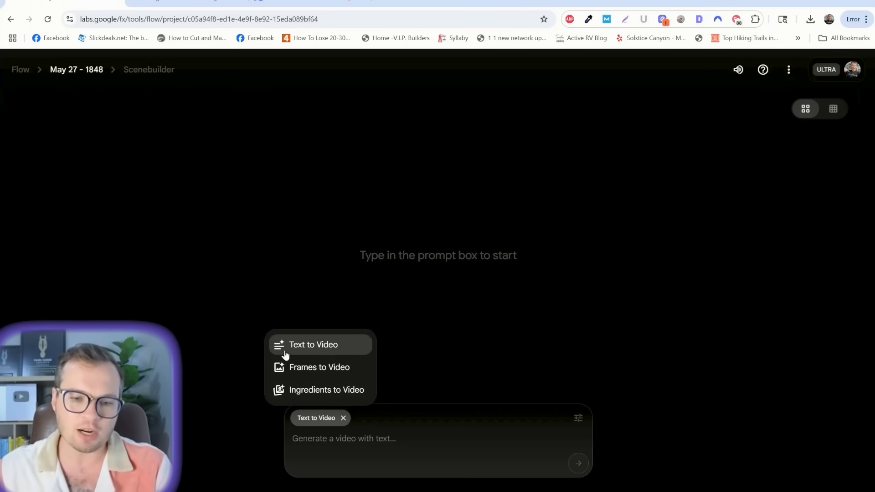
mouse_move(318, 367)
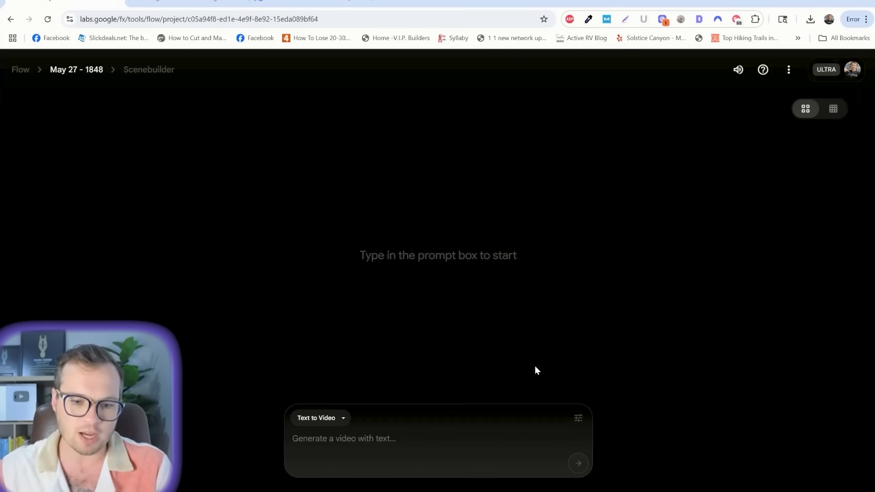
mouse_move(593, 433)
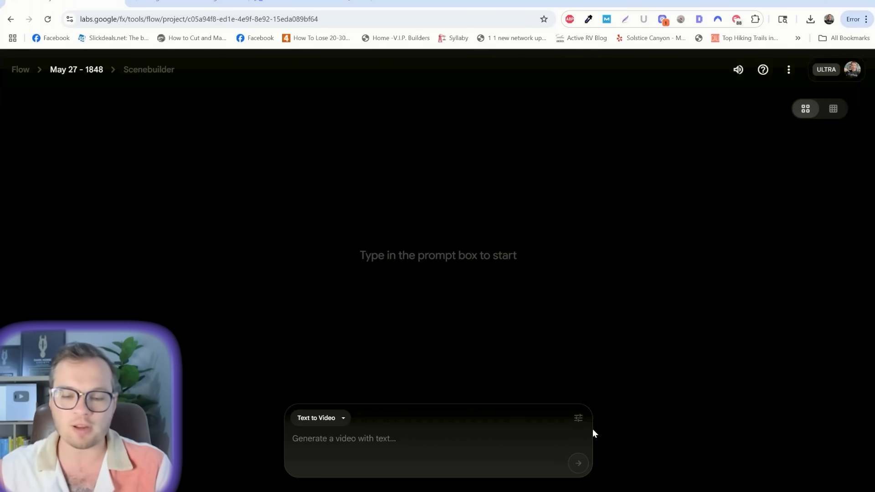
mouse_move(577, 418)
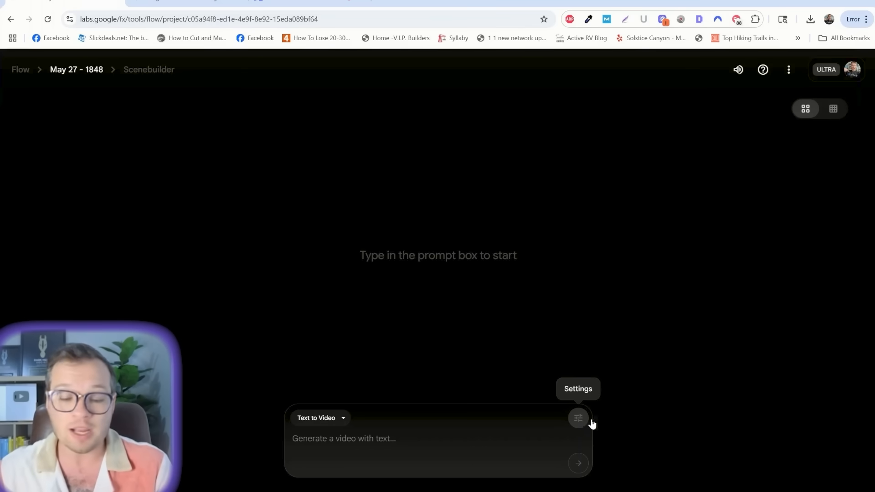
mouse_move(584, 432)
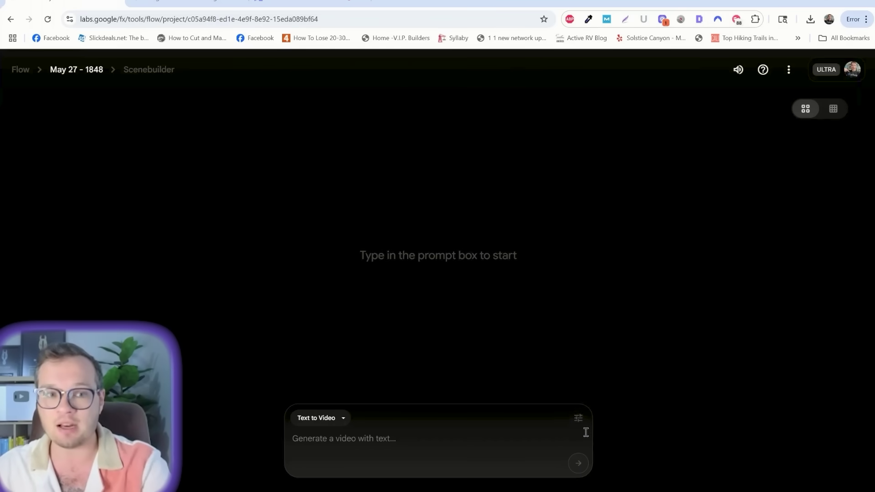
mouse_move(577, 418)
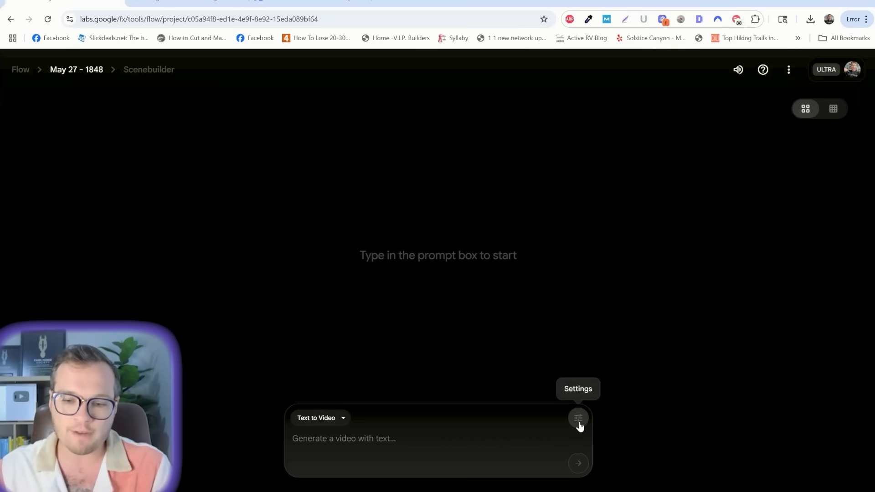
- Set generation to Highest Quality (Experimental Audio), 1 output per prompt, 100 credits
left_click(578, 419)
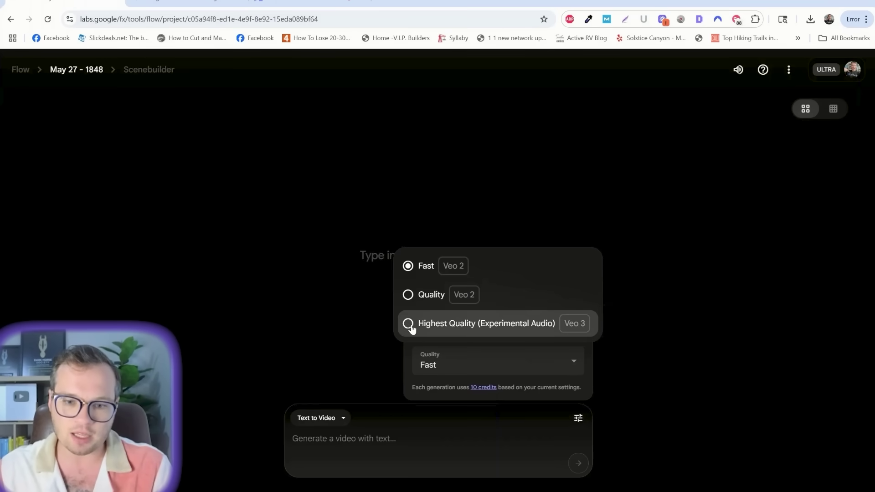
left_click(408, 322)
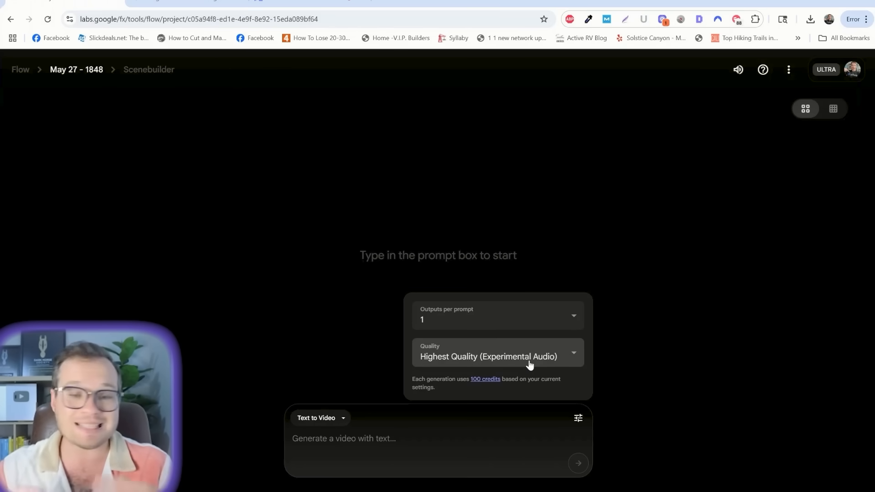
left_click(496, 357)
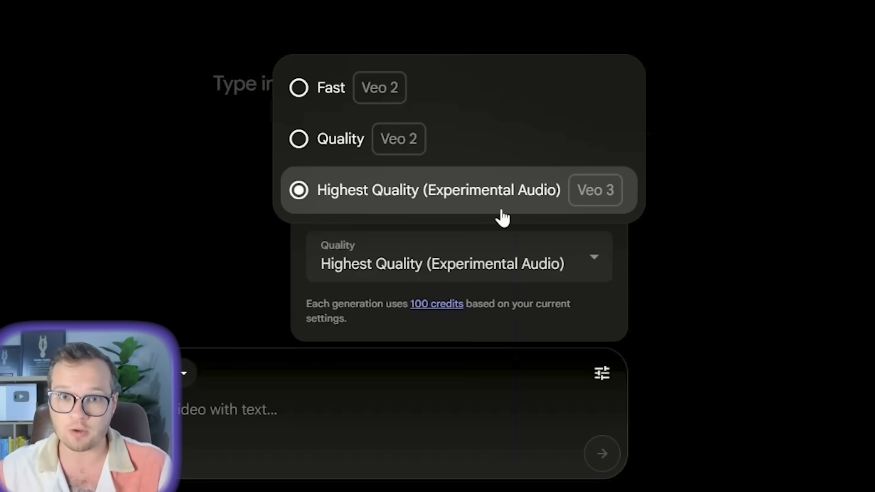
mouse_move(477, 207)
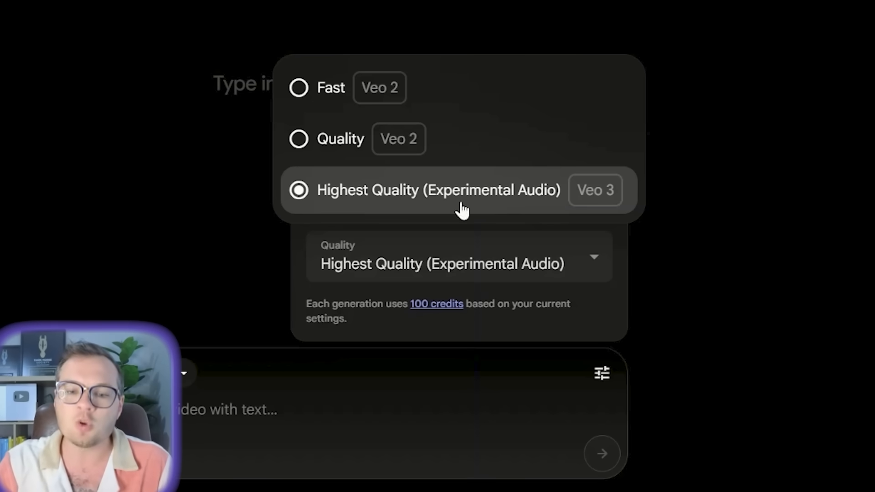
mouse_move(471, 200)
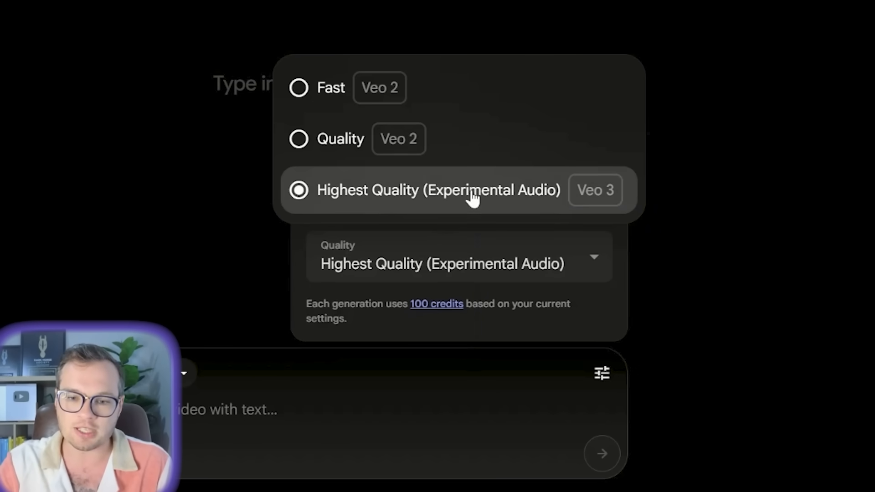
left_click(495, 319)
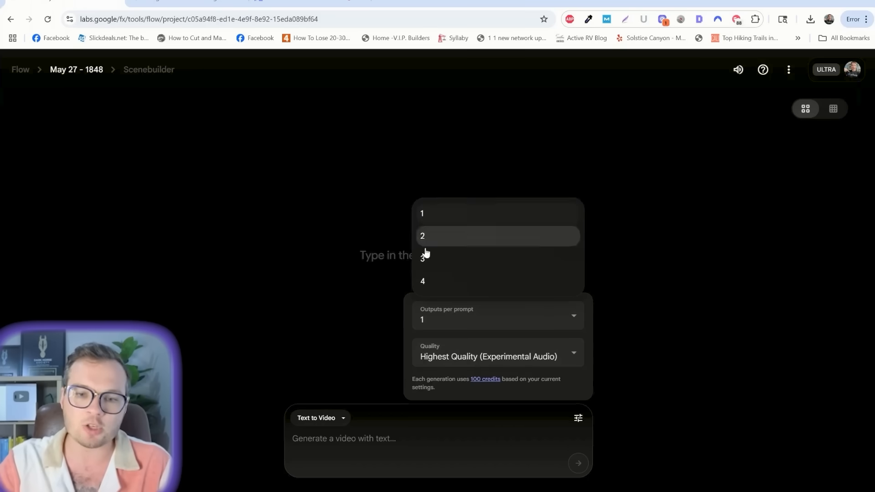
mouse_move(456, 281)
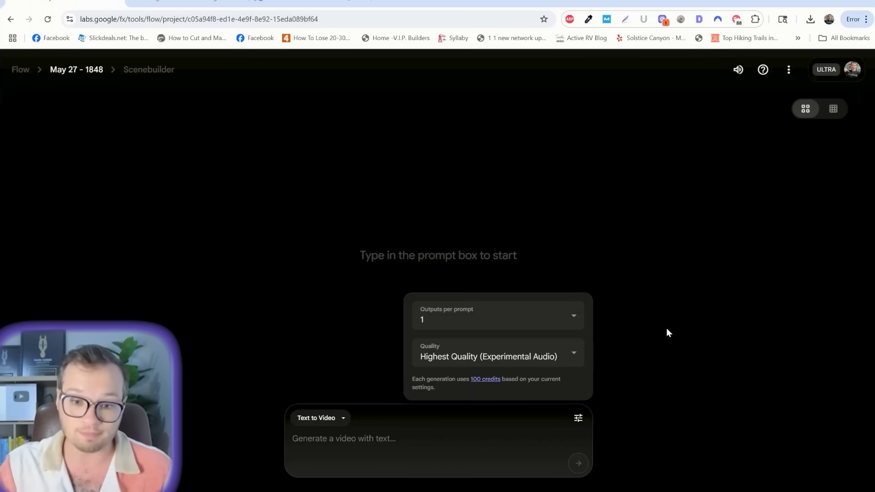
- Submit the 'Will Smith eating spaghetti in a kitchen' prompt and review the failed results
type("Will Smith eating spaghetti in a kitchen. You can hear slurping sounds and after he eats his fork full of spaghetti he says, \"Yum, Mom's spaghetti!\"")
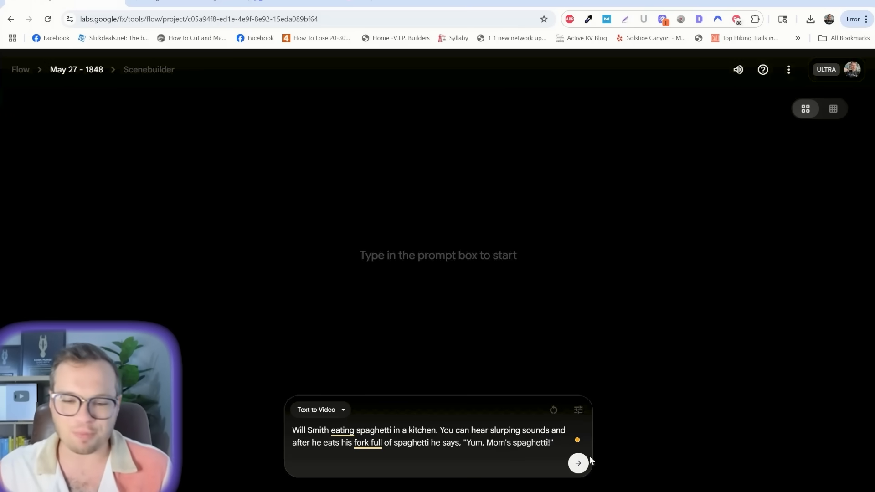
mouse_move(702, 447)
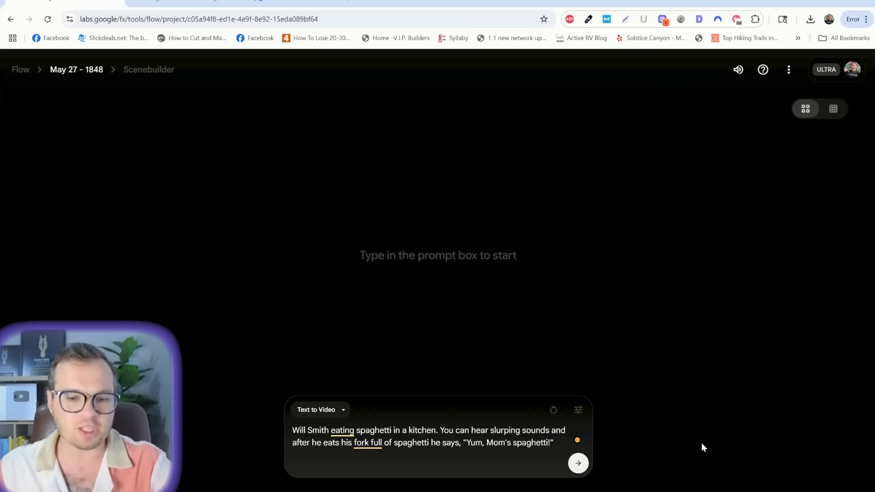
mouse_move(618, 470)
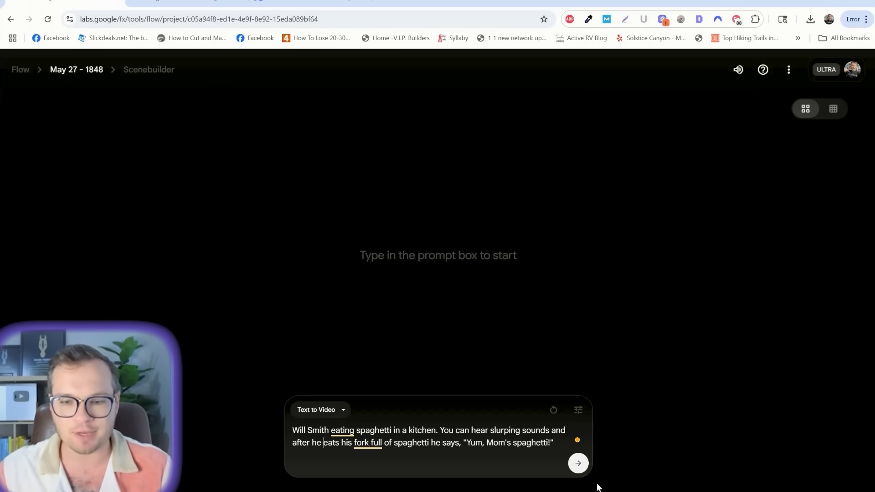
left_click(577, 463)
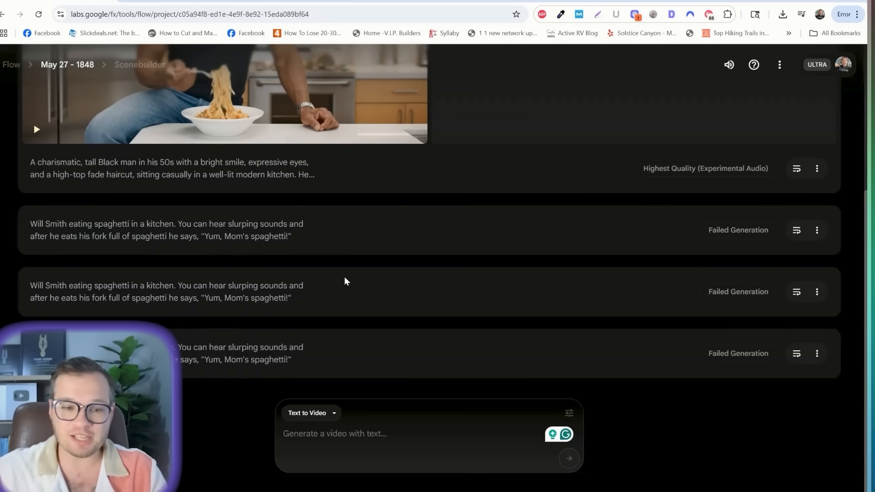
double_click(83, 285)
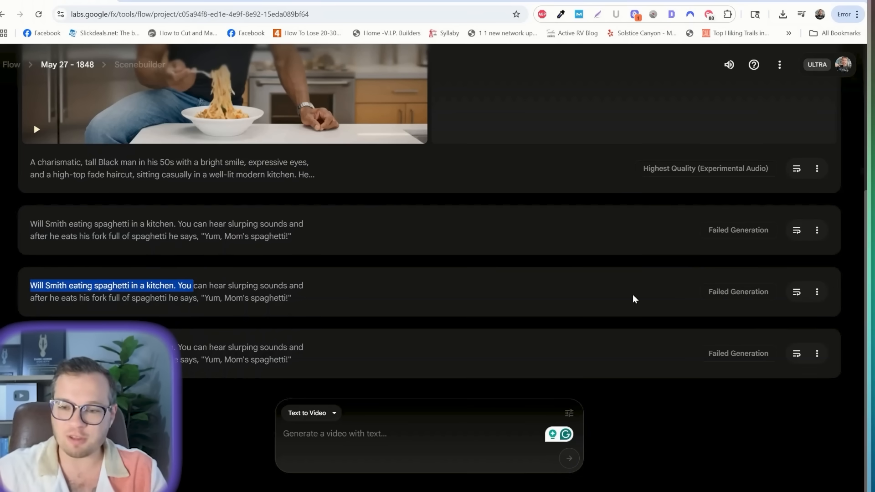
scroll("up", 3)
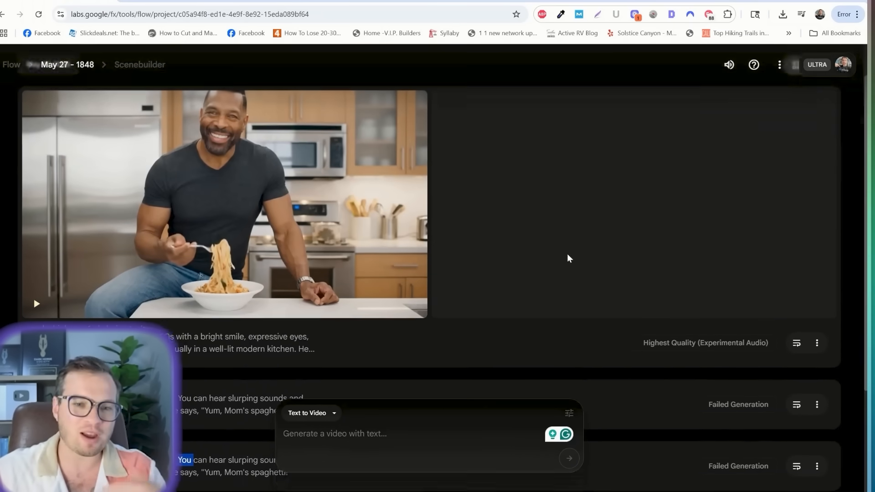
scroll("up", 3)
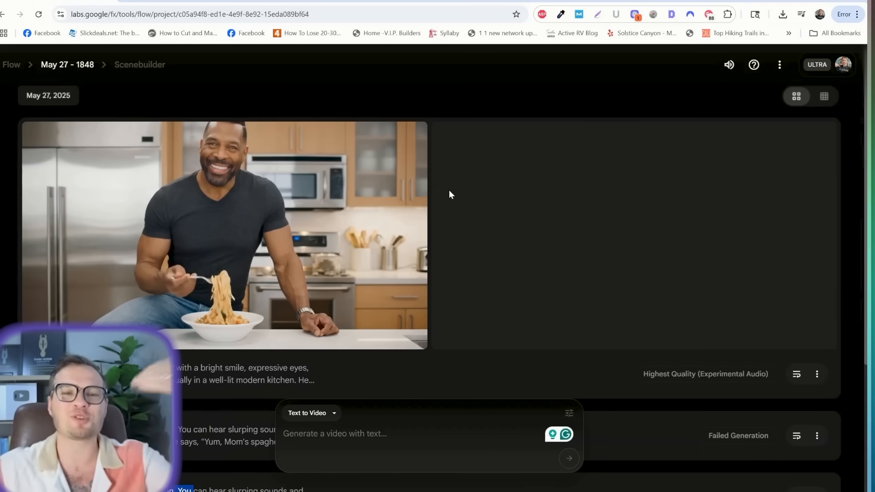
mouse_move(468, 149)
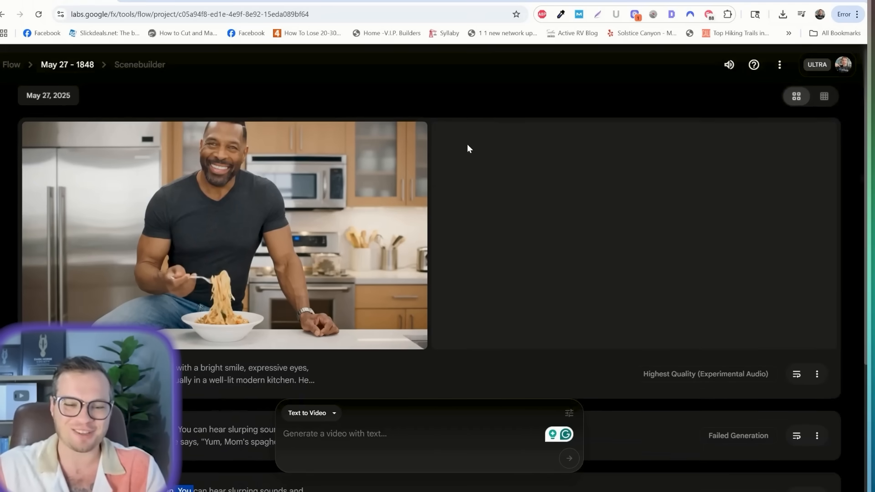
mouse_move(317, 309)
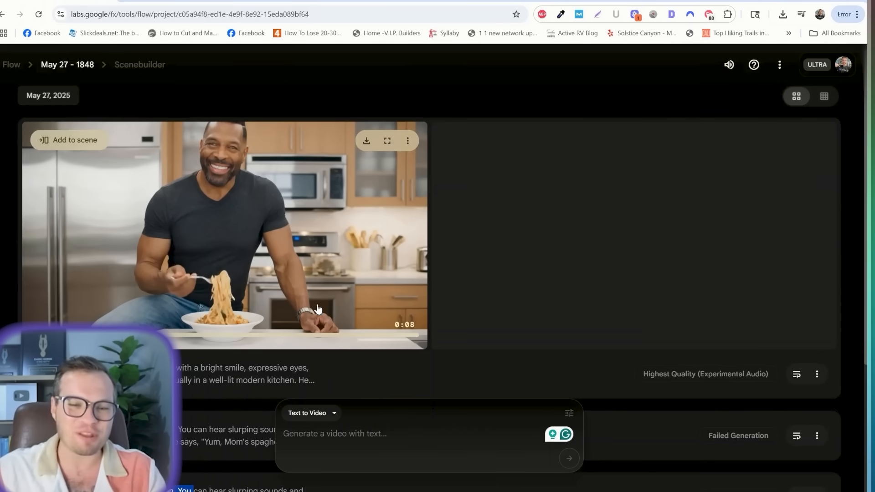
mouse_move(386, 140)
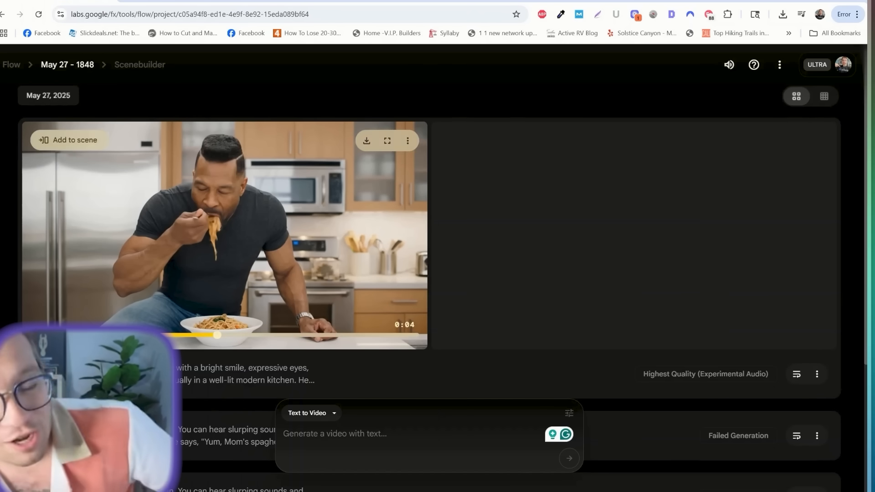
mouse_move(134, 283)
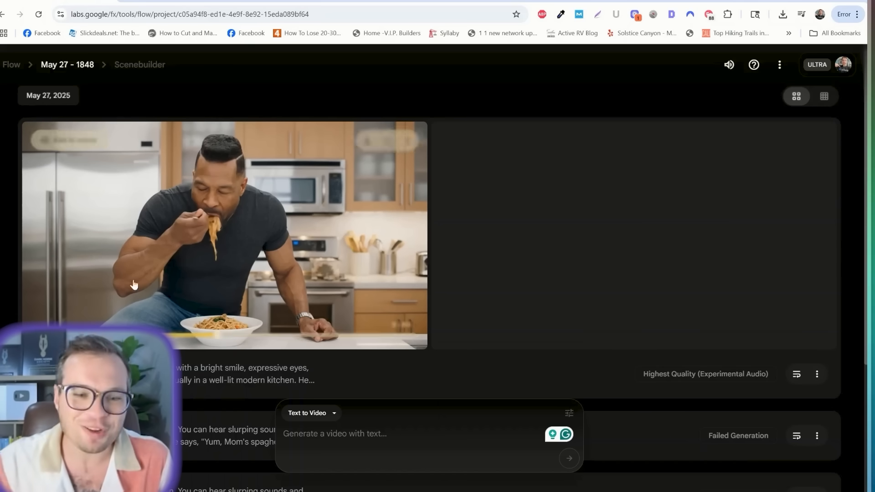
mouse_move(486, 324)
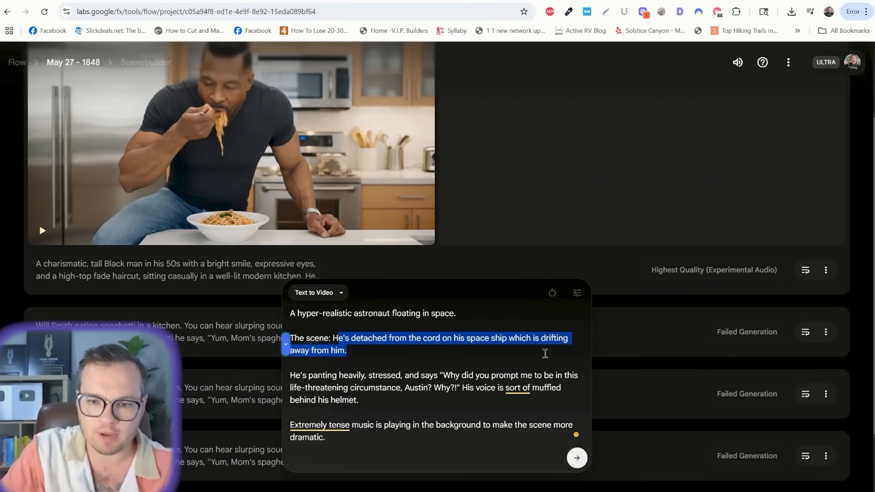
- Deselect the pasted astronaut prompt text and dismiss the Grammarly suggestion
left_click(368, 391)
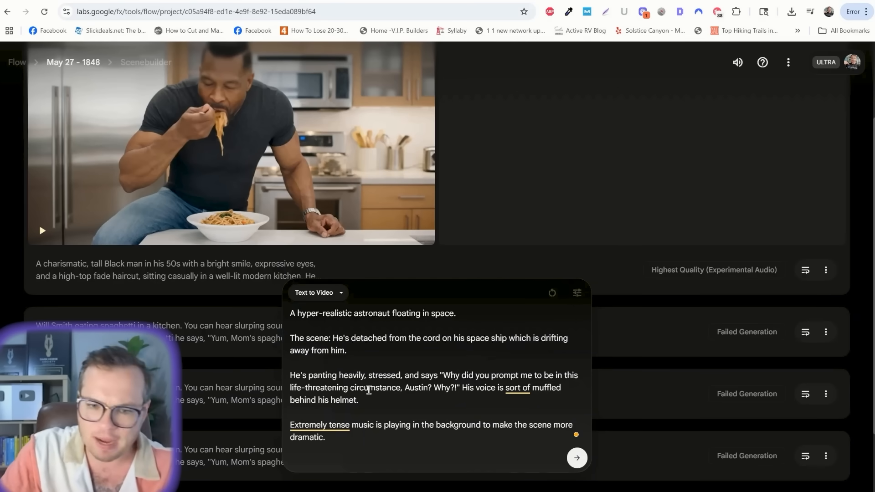
mouse_move(573, 397)
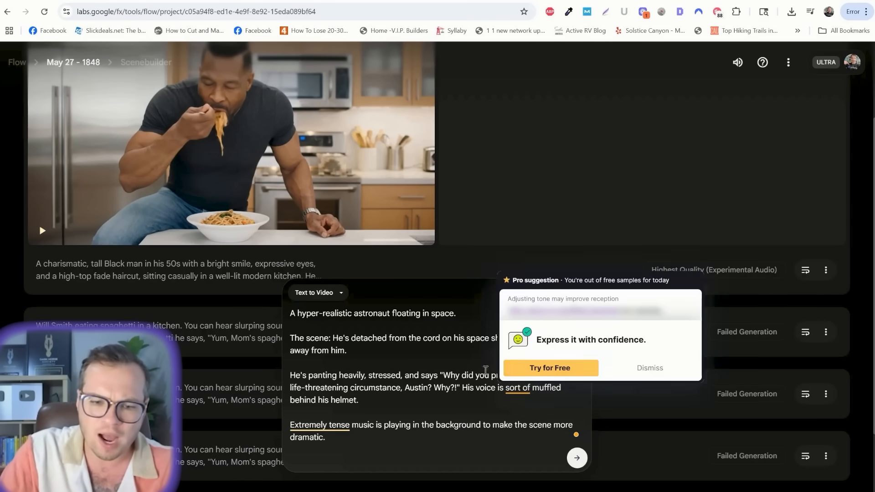
left_click(649, 367)
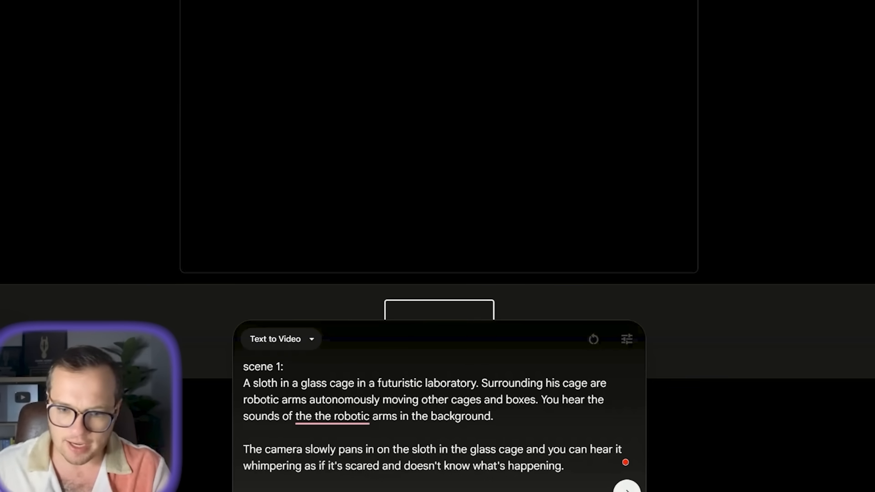
- Generate the scene 1 clip of a whimpering sloth caged in a robotic laboratory
left_click(626, 490)
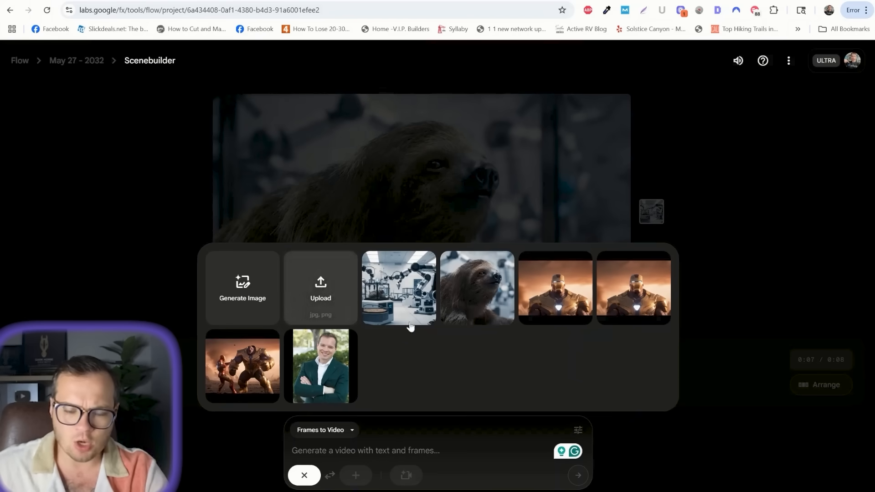
- Close the image picker and choose Extend after the sloth clip in the Scenebuilder timeline
left_click(398, 287)
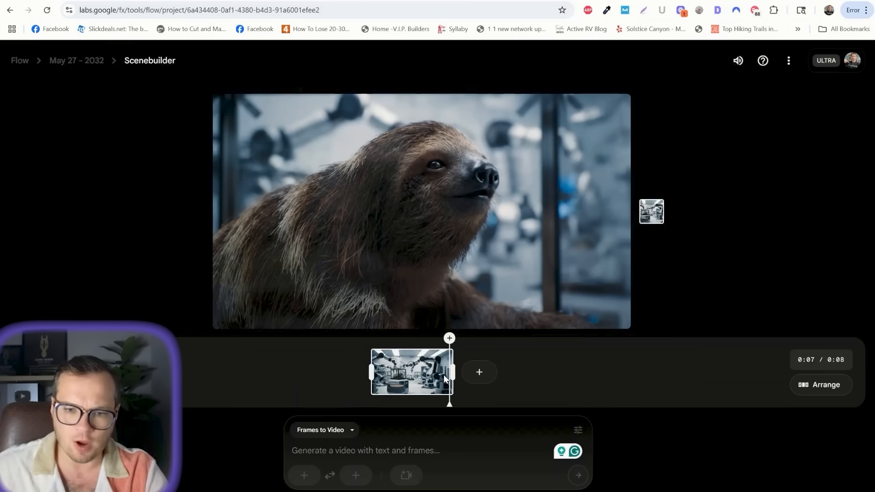
mouse_move(479, 371)
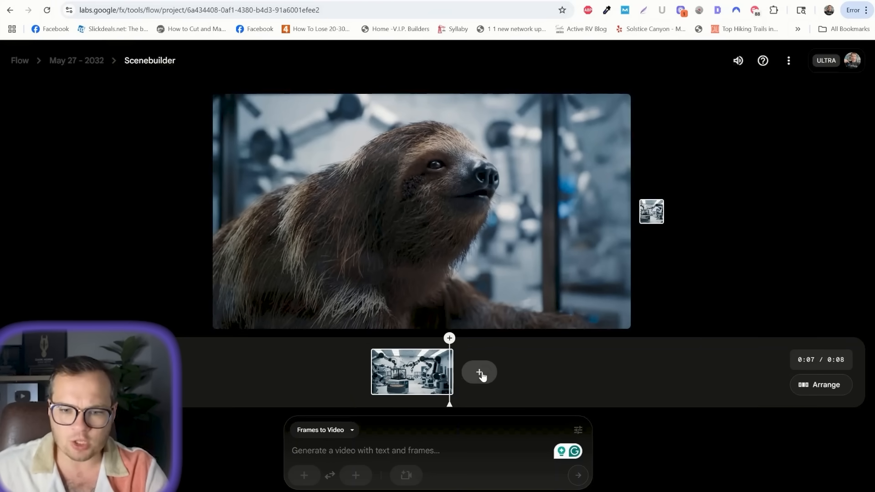
left_click(478, 371)
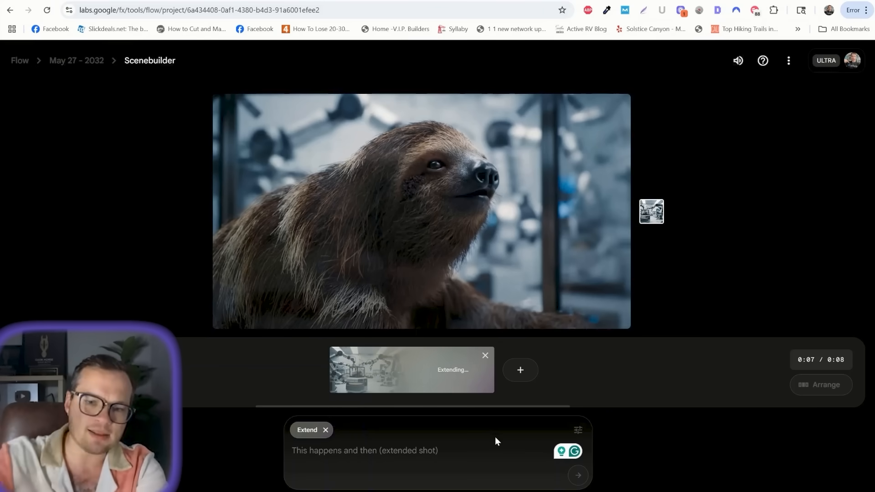
- Write the extension: a scientist injects the sloth with glowing green serum; it cries and glows green
type("a")
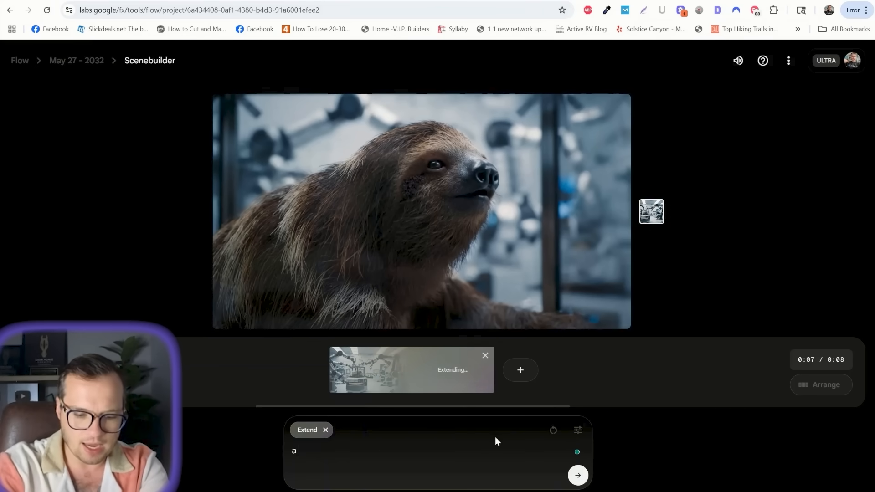
type("scientist")
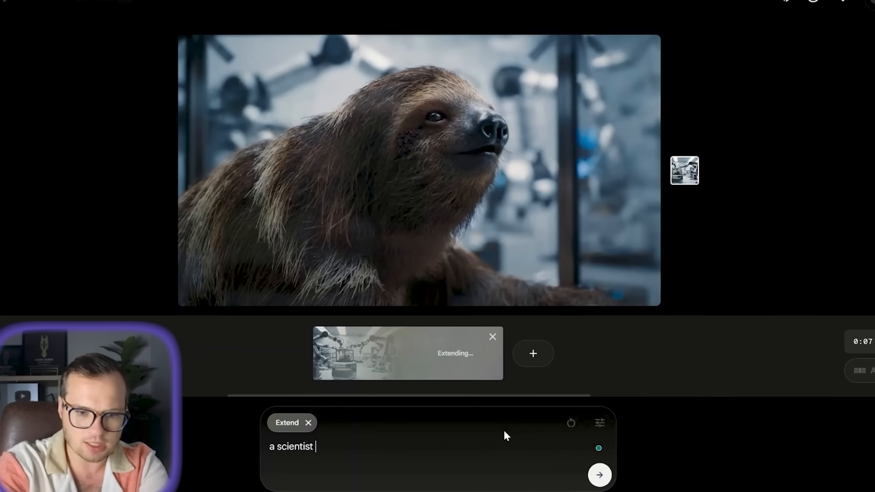
type("enters the lab")
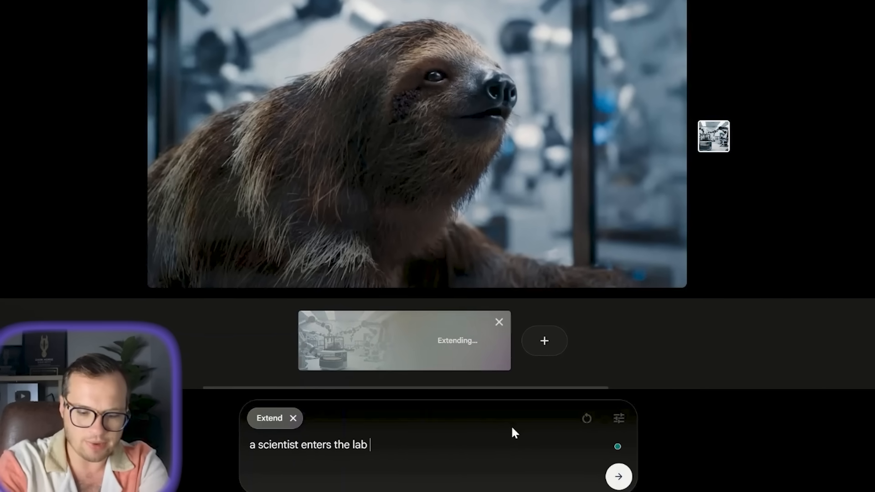
type("and injects")
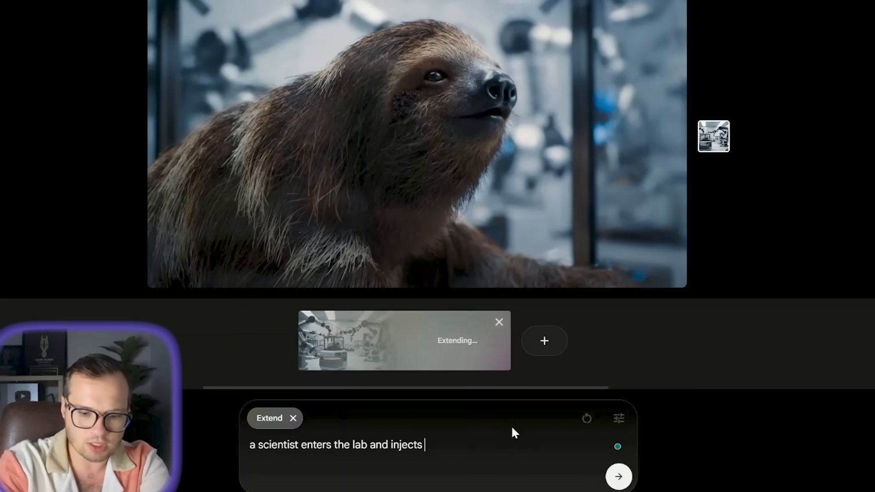
type("the sloth w")
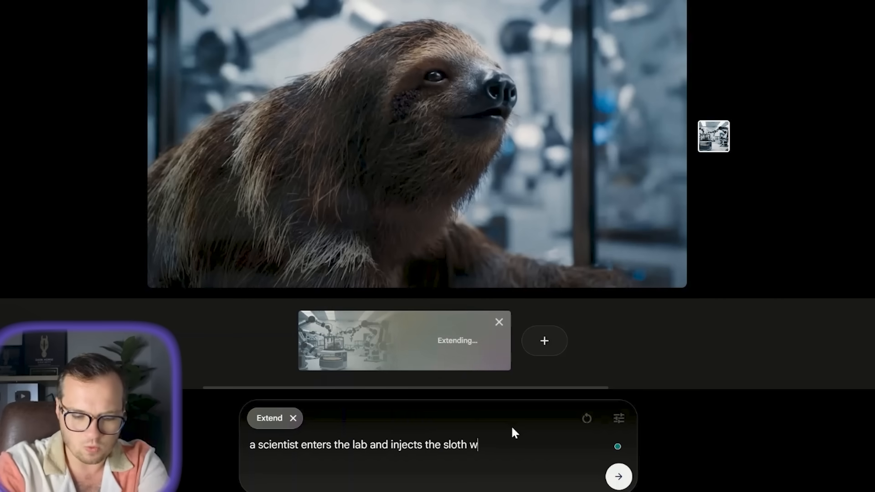
type("ith a glowing")
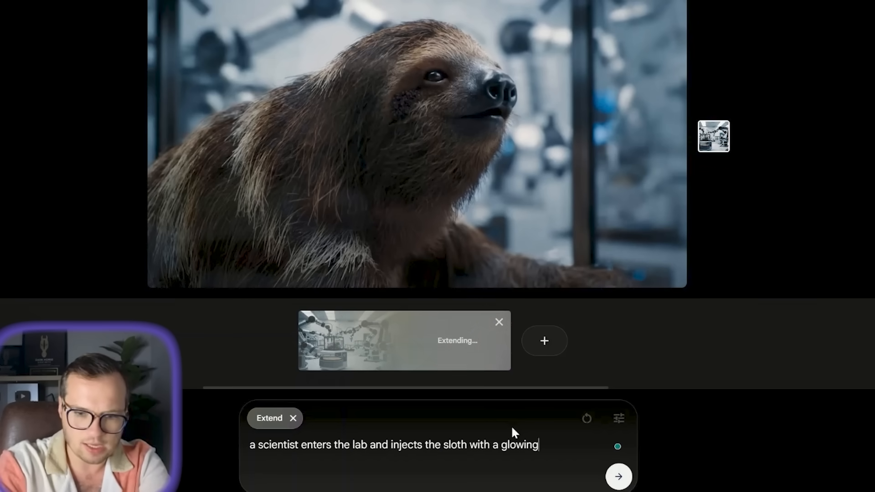
type("green")
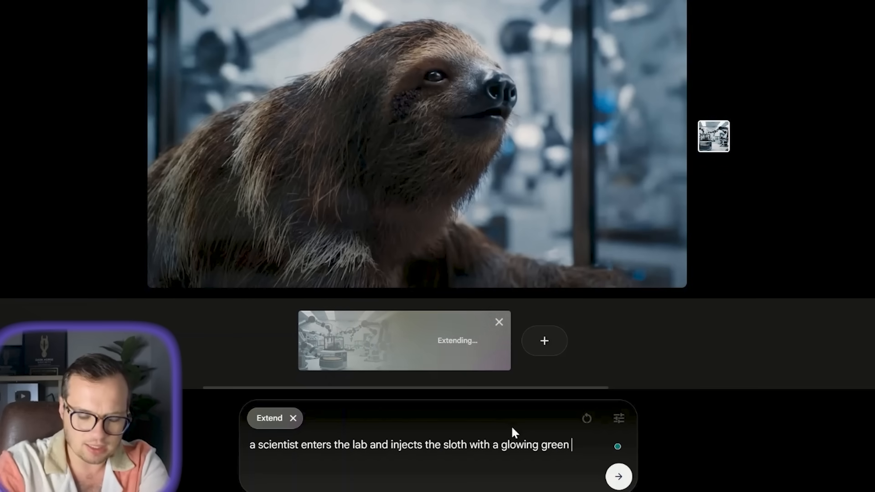
type("syrum.")
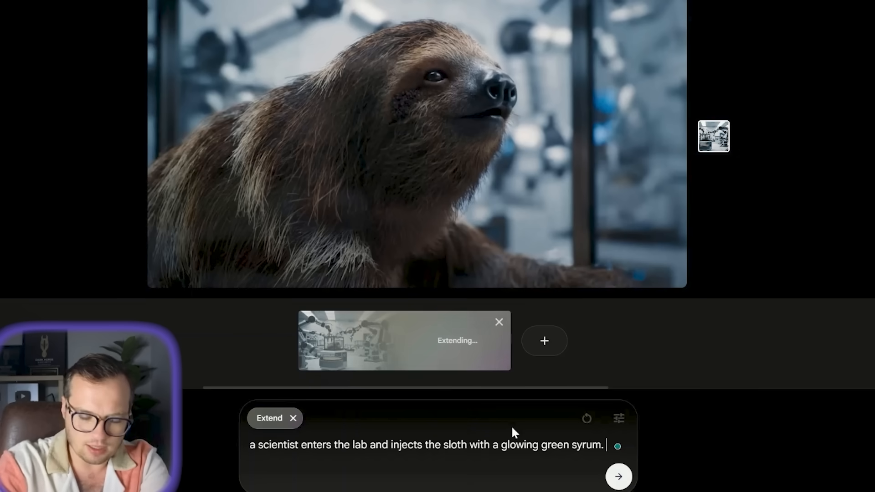
type("The sloth")
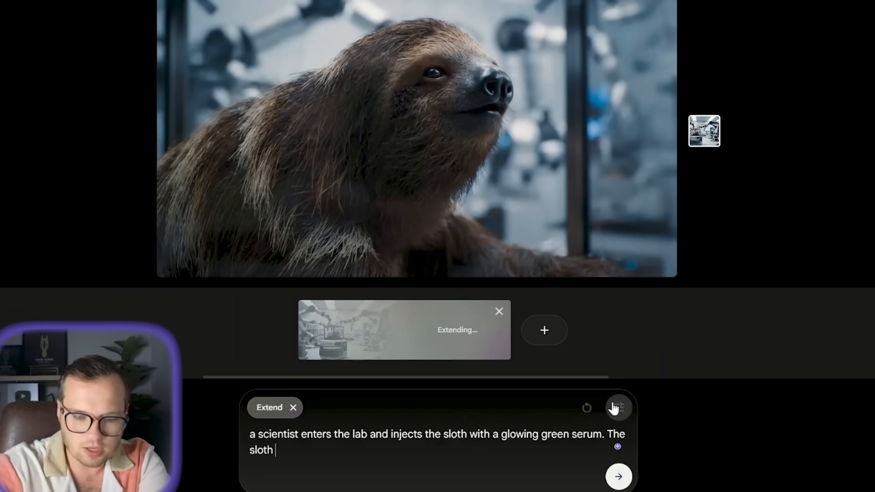
type("lets out a loud cry and")
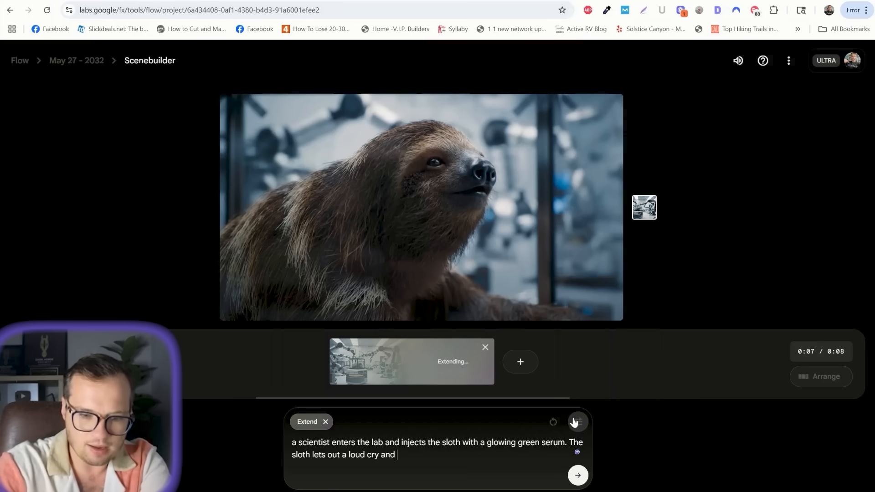
type("then begins")
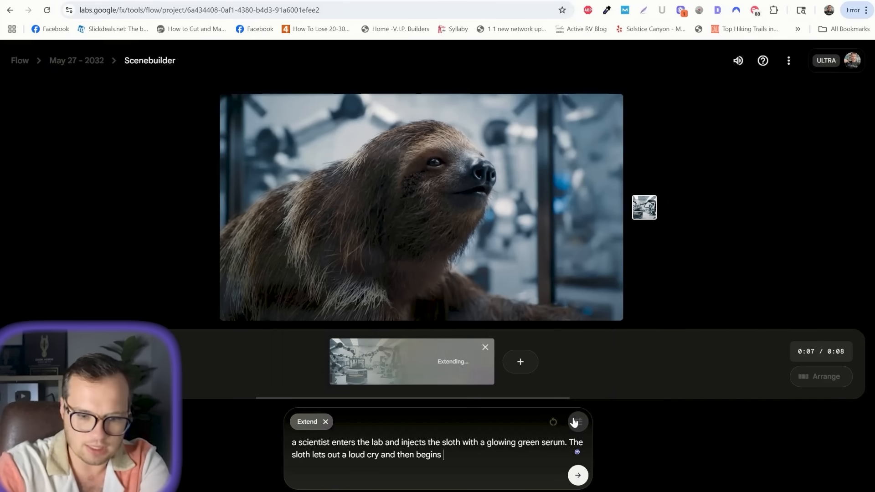
type("to glow green")
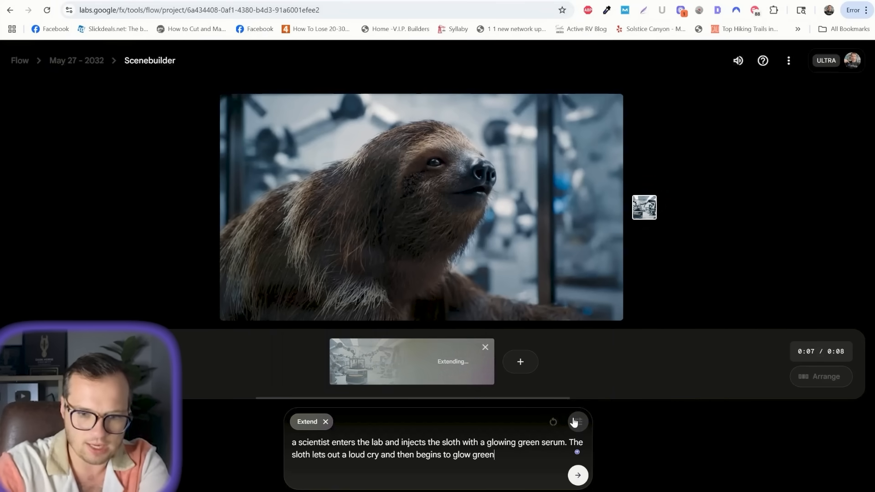
- Check the quality settings, submit the serum extension and confirm with the compatible model
left_click(577, 421)
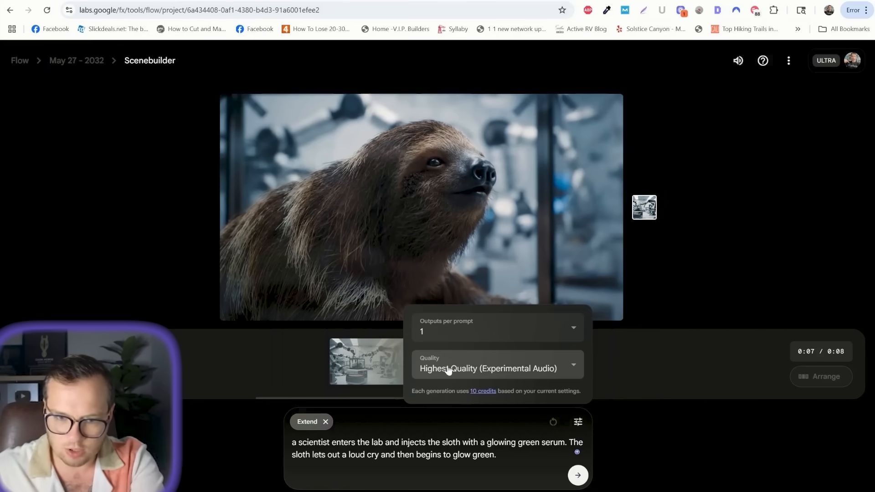
left_click(577, 475)
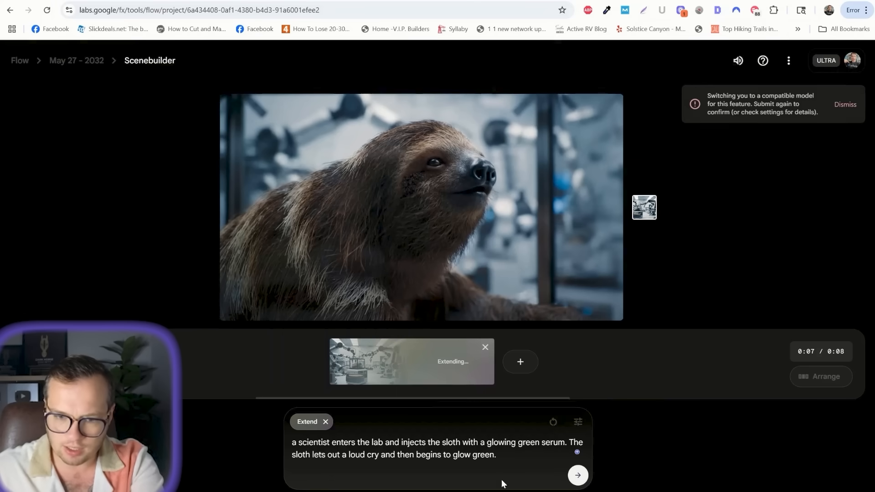
left_click(577, 475)
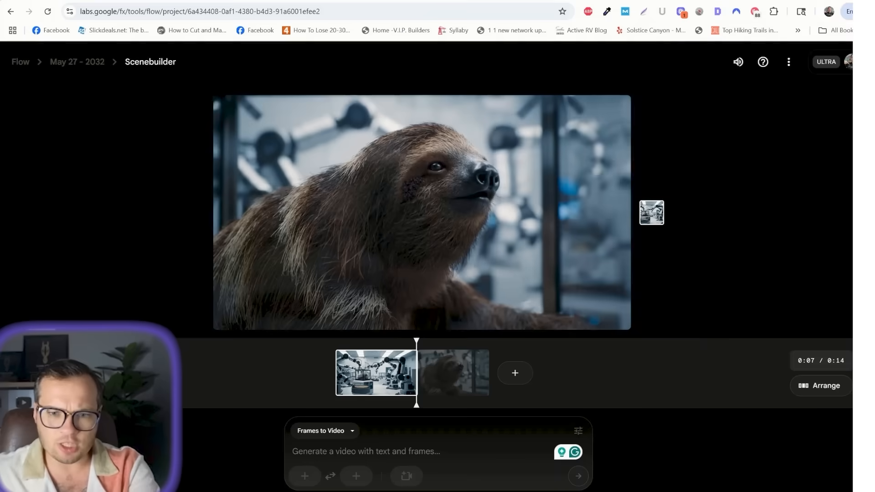
- Preview the scientist-and-serum clip and back out of starting a shot from an image
left_click(453, 373)
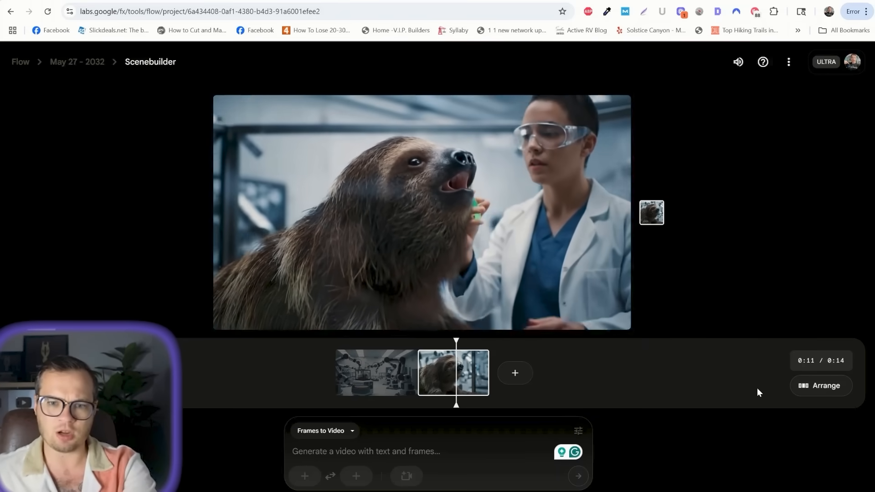
left_click(374, 372)
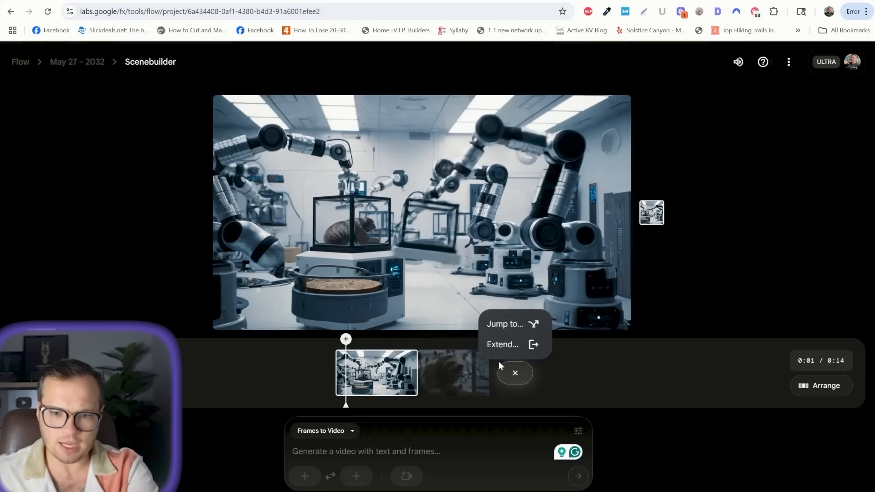
left_click(501, 344)
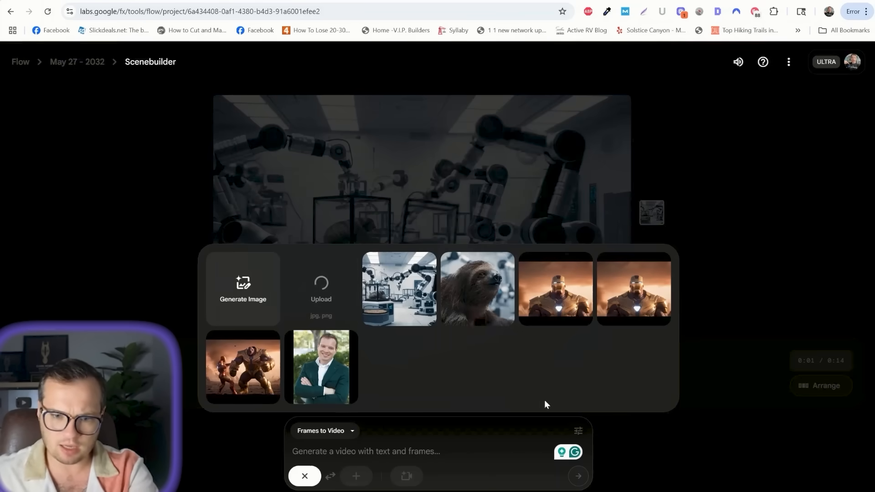
left_click(398, 289)
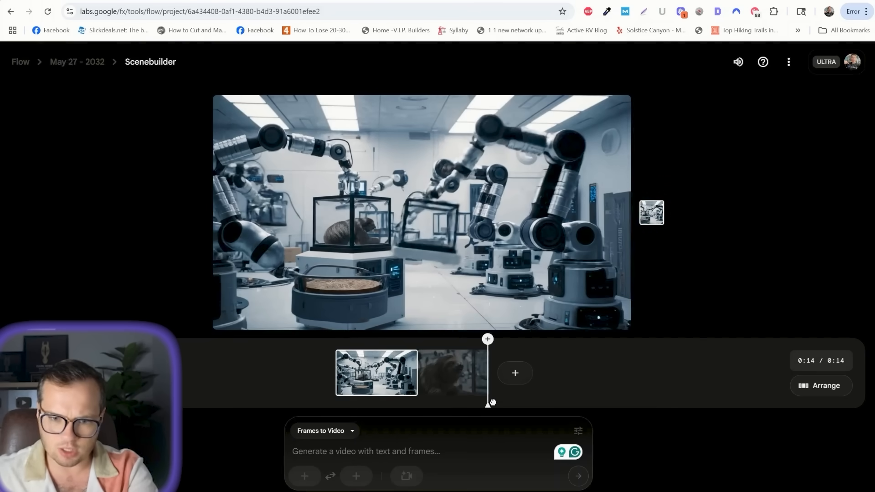
- Extend the 14-second sequence from its final clip at the timeline end
left_click(514, 372)
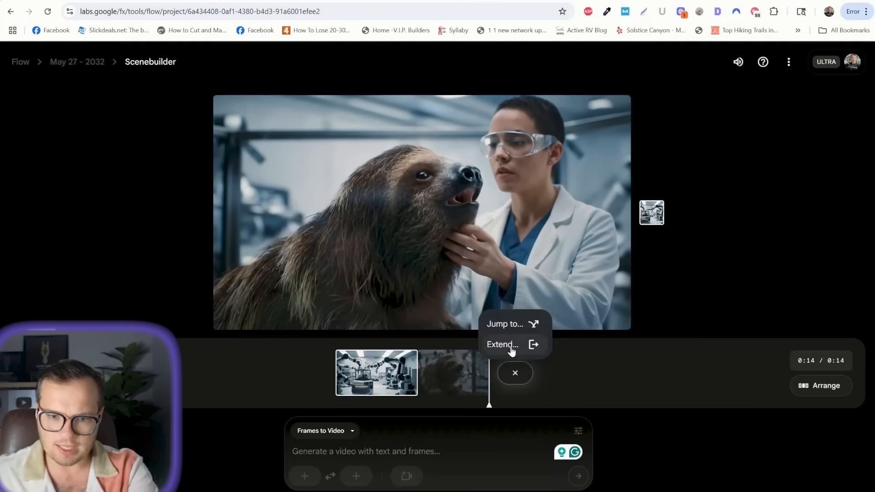
left_click(501, 344)
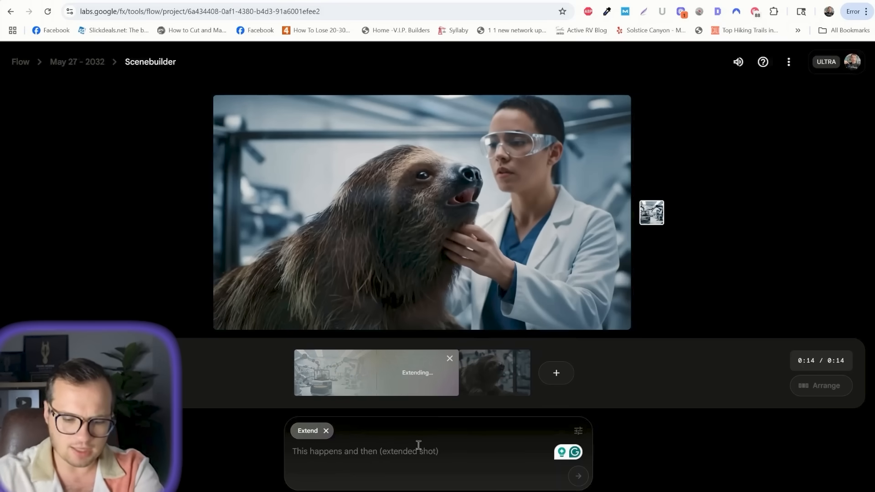
- Write the extension: the sloth glows bright green and then starts to grow
type("the sloth begins to")
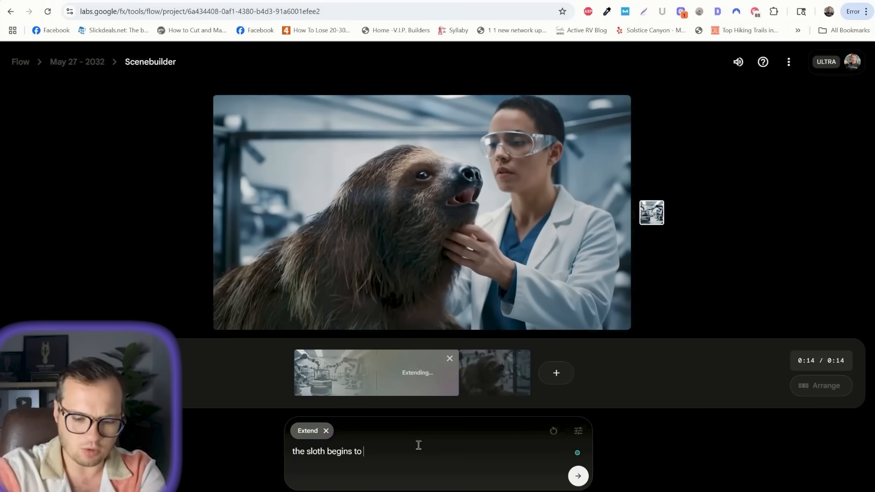
type("glow")
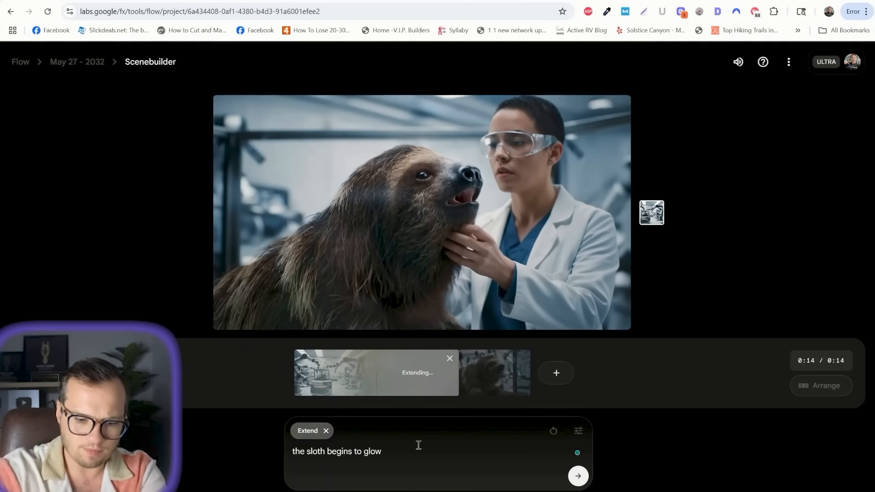
type("bright green")
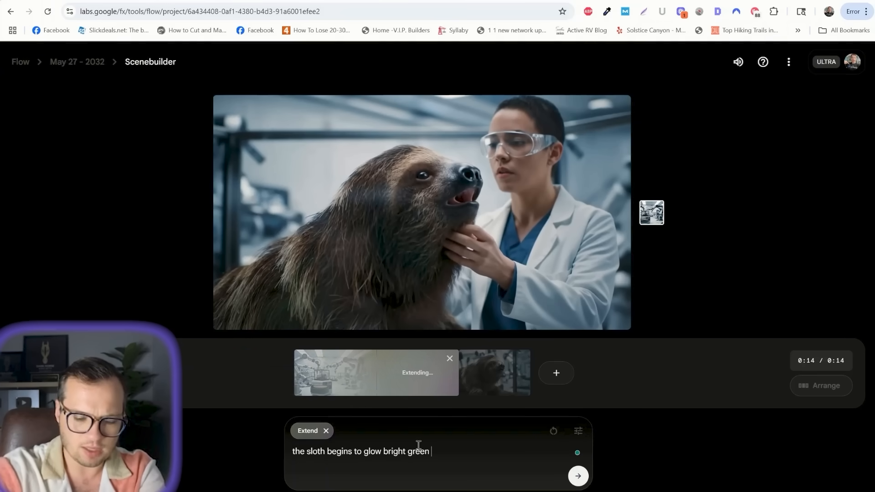
type("and then start")
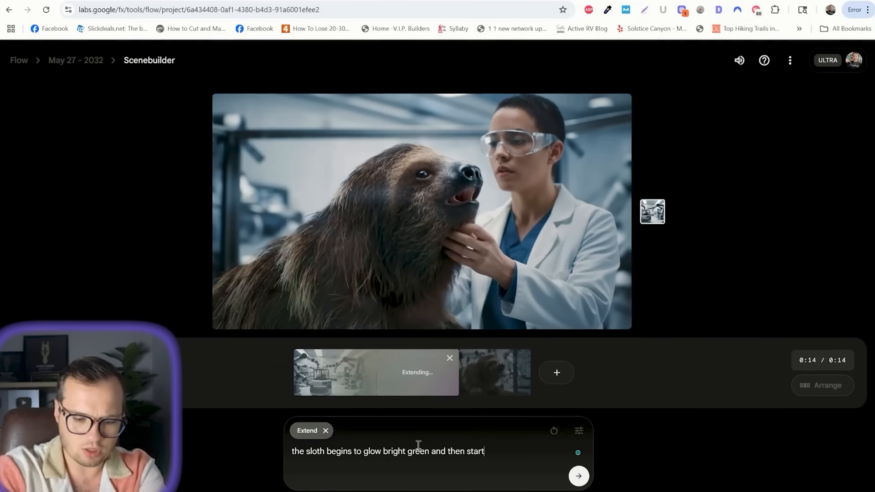
type("s to grow")
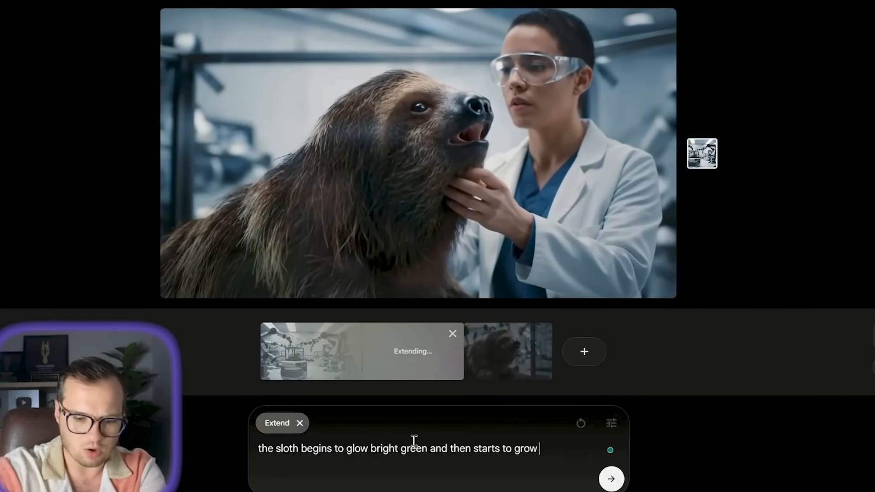
type("like the In")
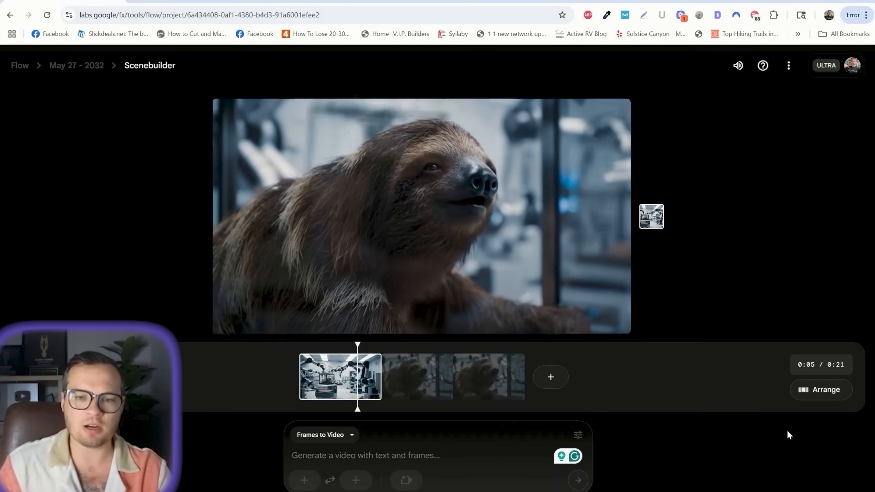
- Play back the three-clip, 21-second sloth sequence from the first clip
left_click(418, 376)
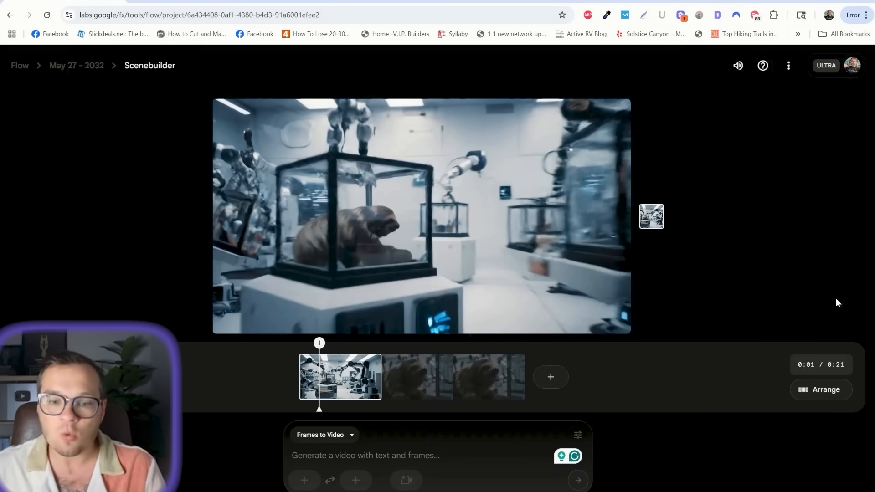
mouse_move(606, 250)
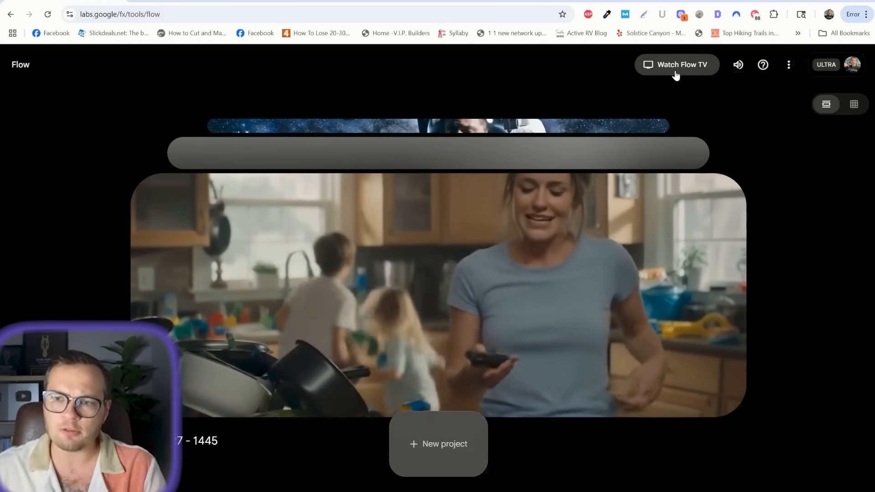
- Leave the projects home page for Flow TV's channel of generated videos
left_click(676, 63)
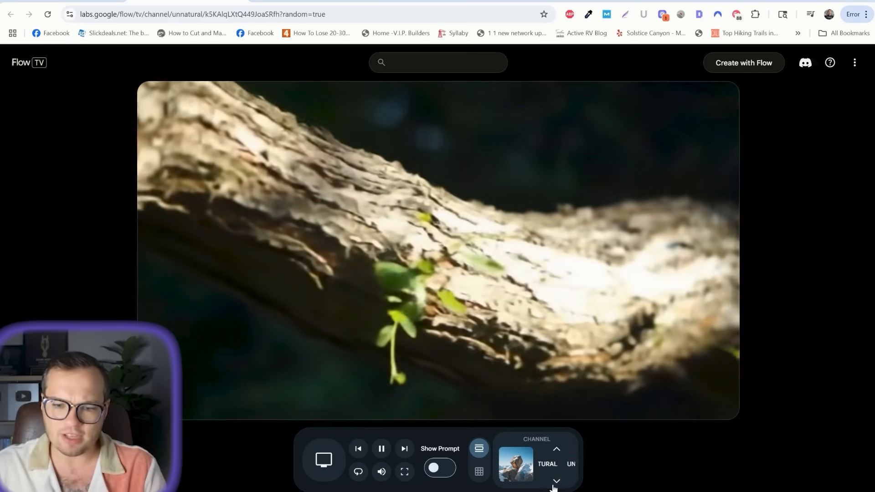
- Browse channels past the piggy-bank truck prompt and land on Time to Reflect
left_click(555, 480)
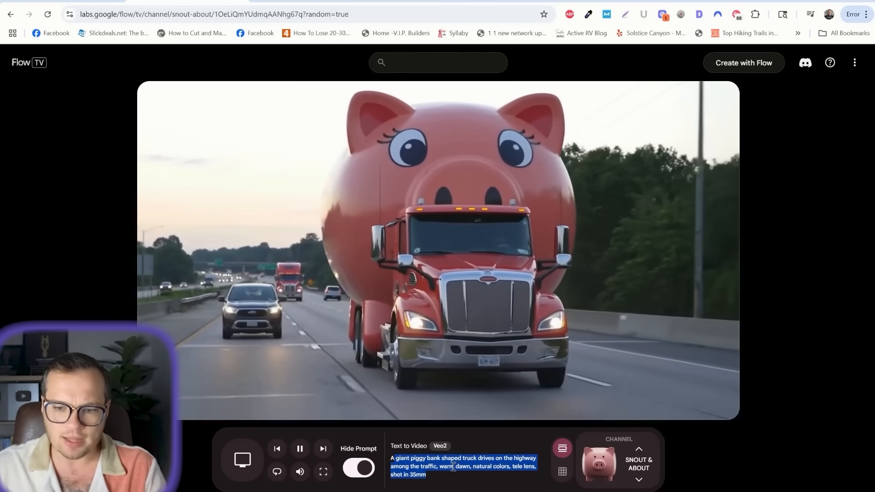
left_click(638, 479)
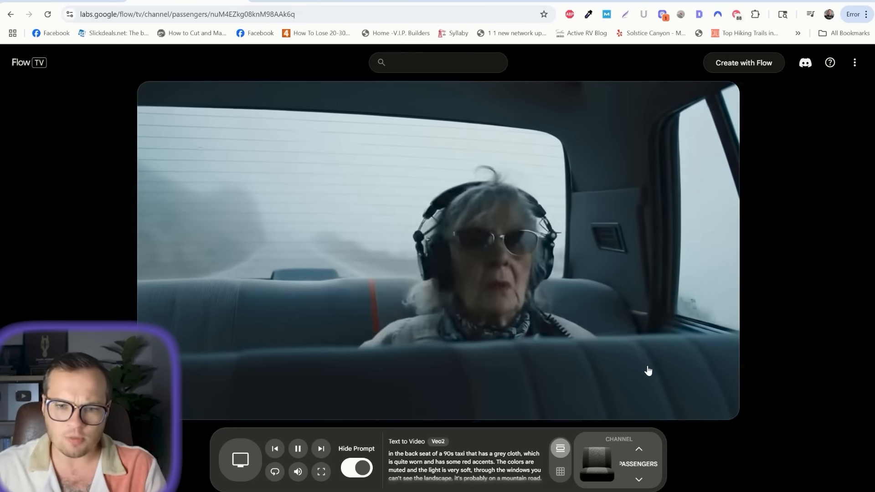
left_click(321, 448)
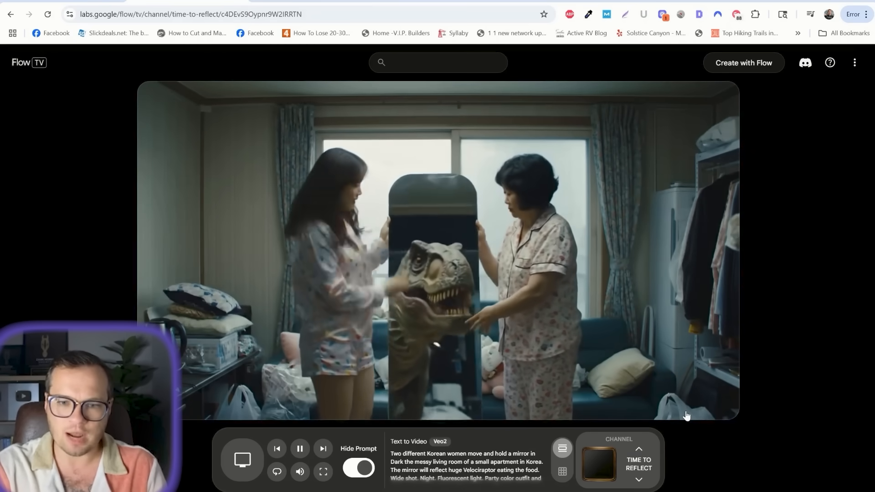
- Skip through several Time to Reflect clips, then change channel to Like No One's Watching
left_click(323, 448)
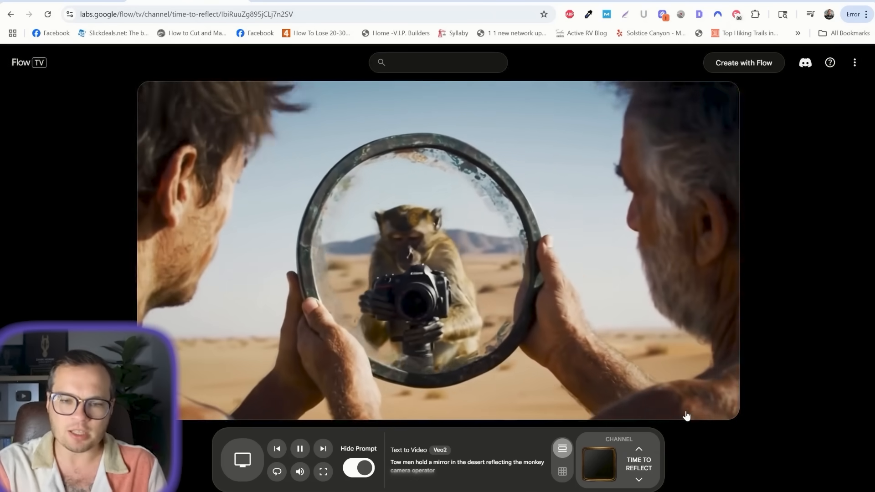
left_click(322, 448)
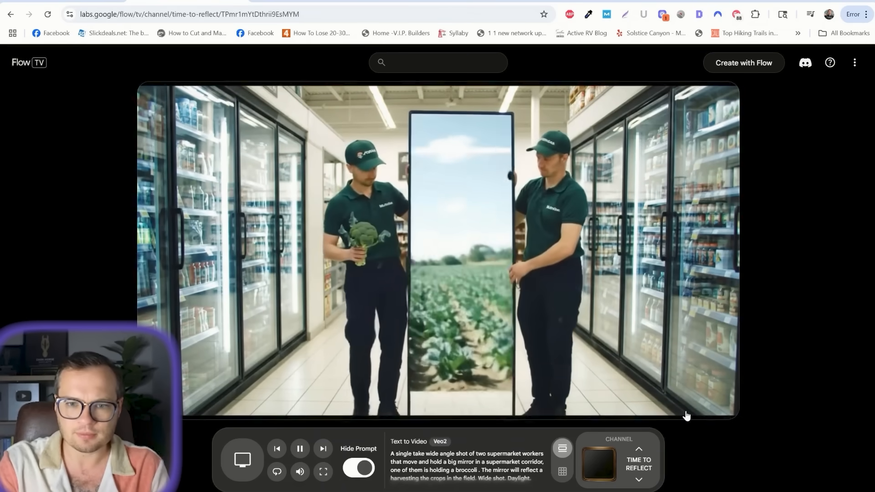
left_click(639, 478)
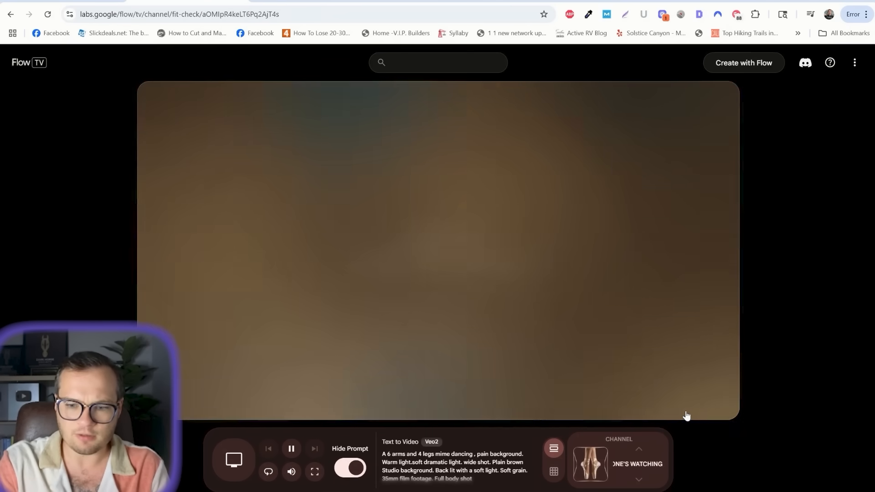
left_click(313, 448)
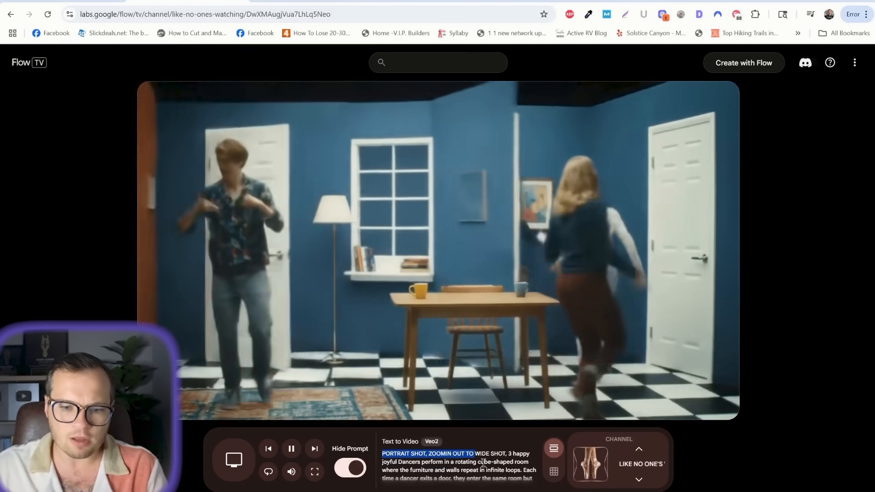
left_click(314, 448)
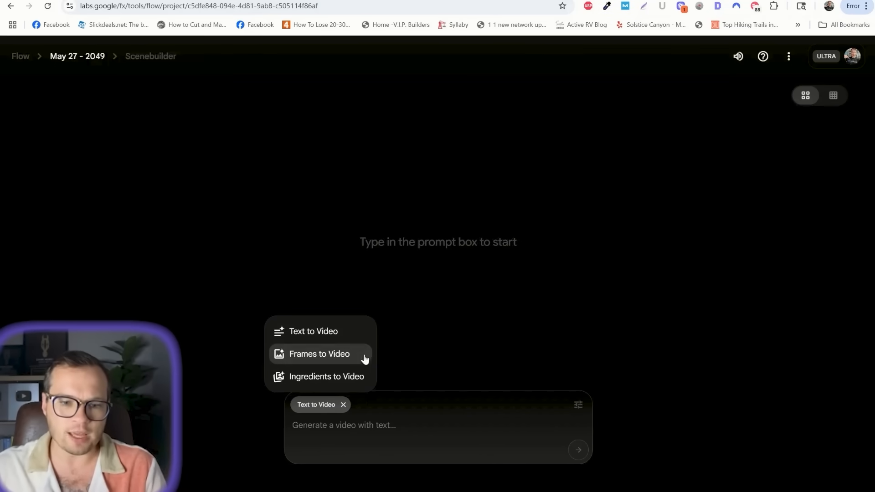
- Set the generation mode to Ingredients to Video after briefly landing on Frames to Video
left_click(319, 354)
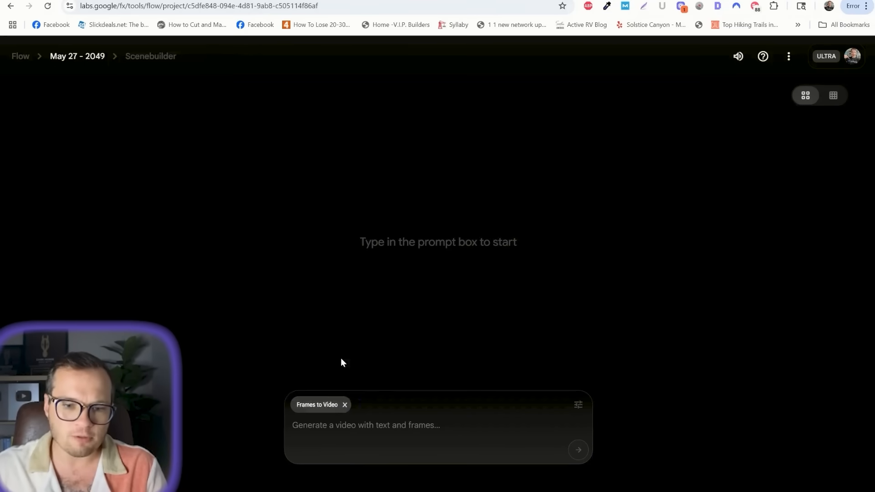
left_click(320, 404)
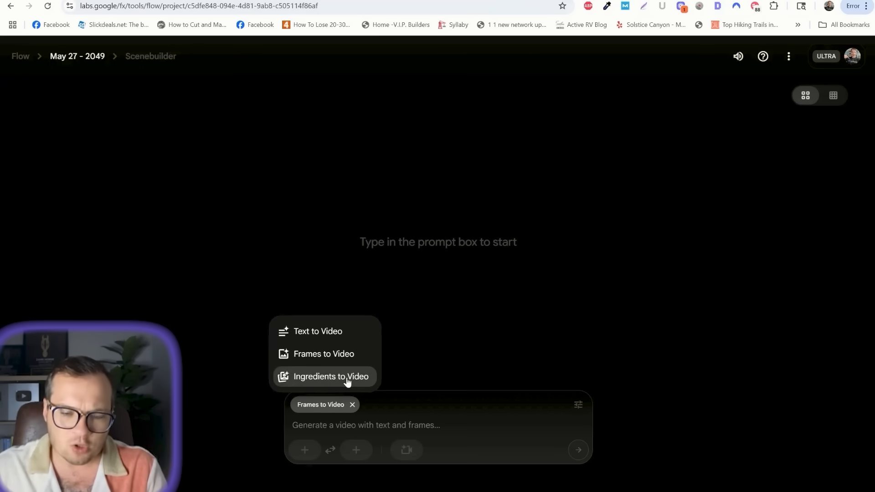
left_click(330, 376)
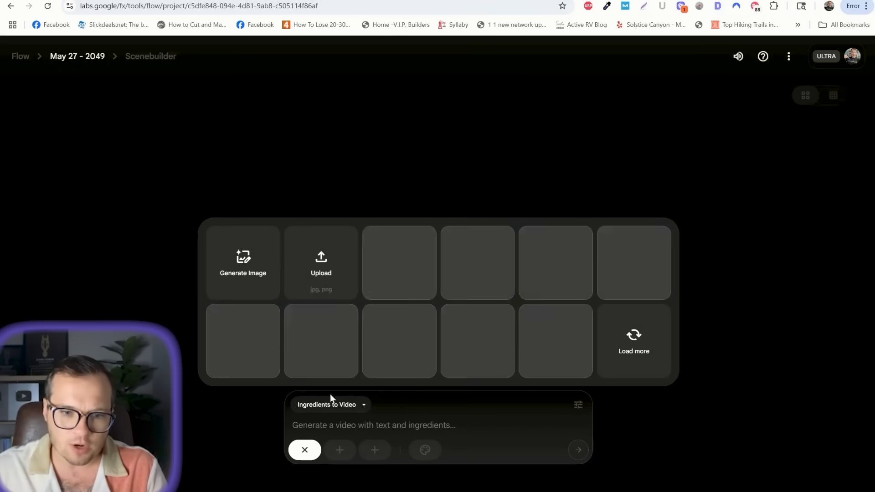
- Upload the headshot from the computer, crop it and attach it as an ingredient
left_click(321, 262)
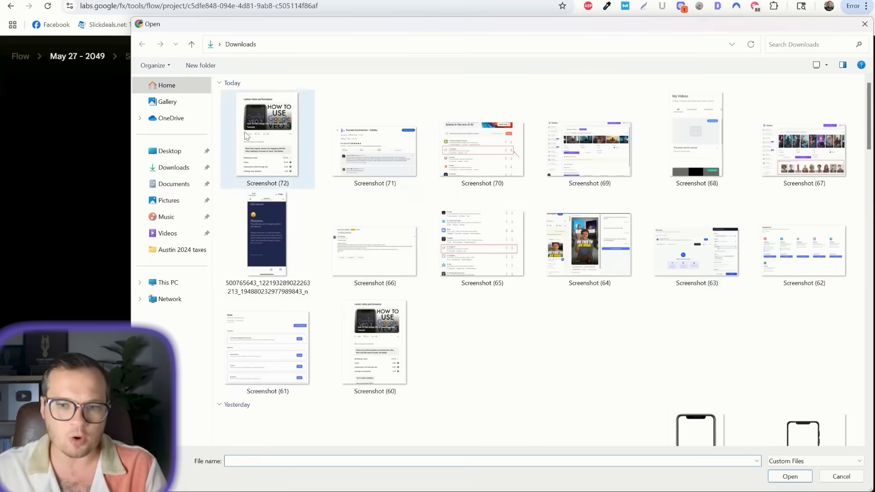
scroll("down", 3)
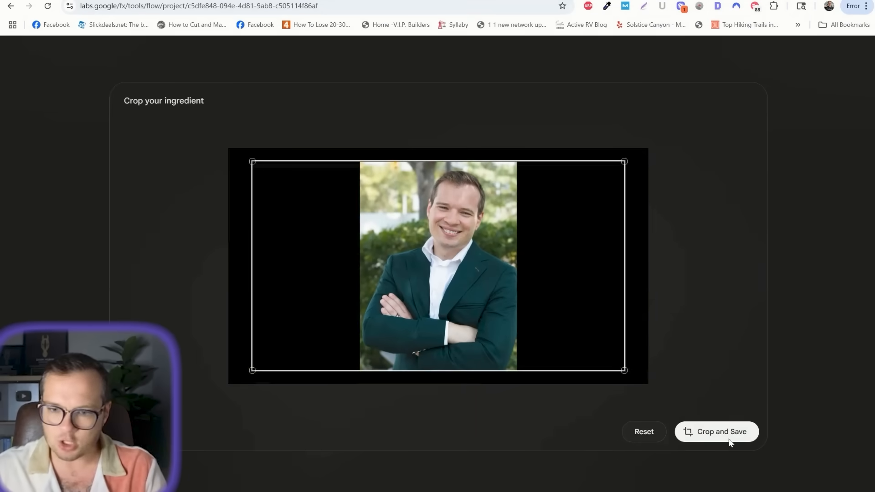
left_click(721, 431)
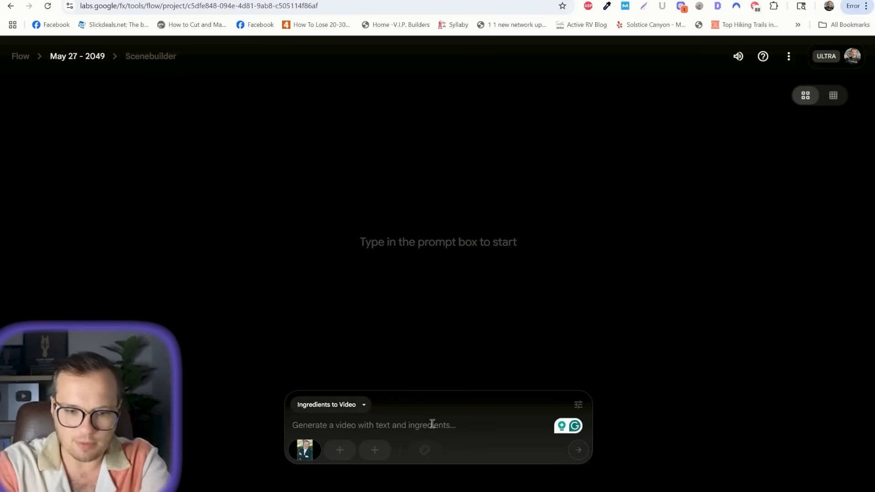
- Send the prompt: Man in the photo starts doing jumping jacks and says "How do you like VEO 3?"
left_click(578, 404)
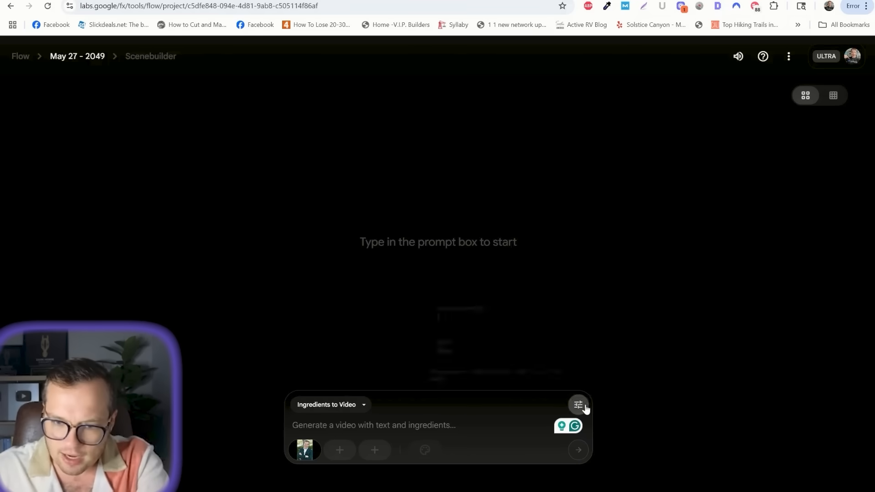
left_click(577, 404)
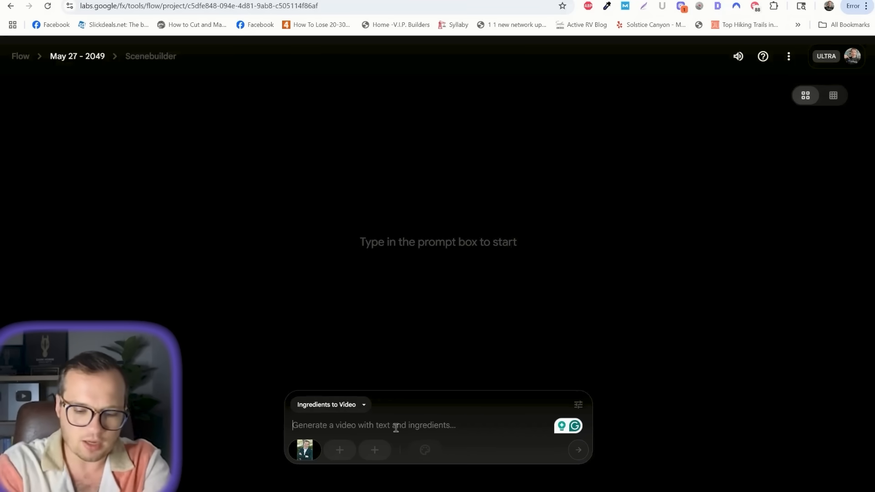
type("Man in the")
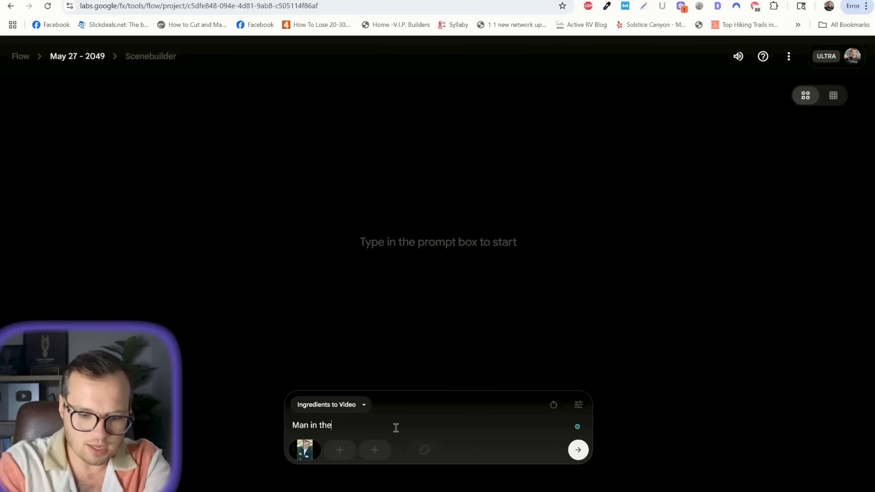
type("photo")
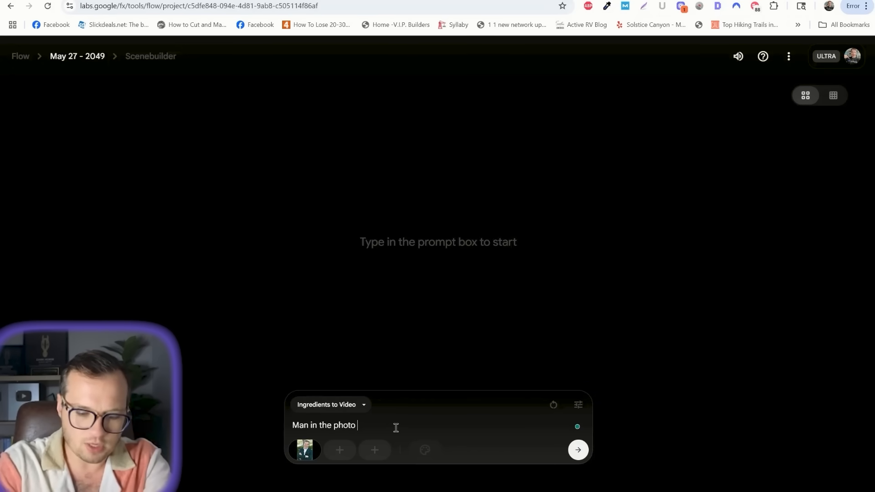
type("starts doi")
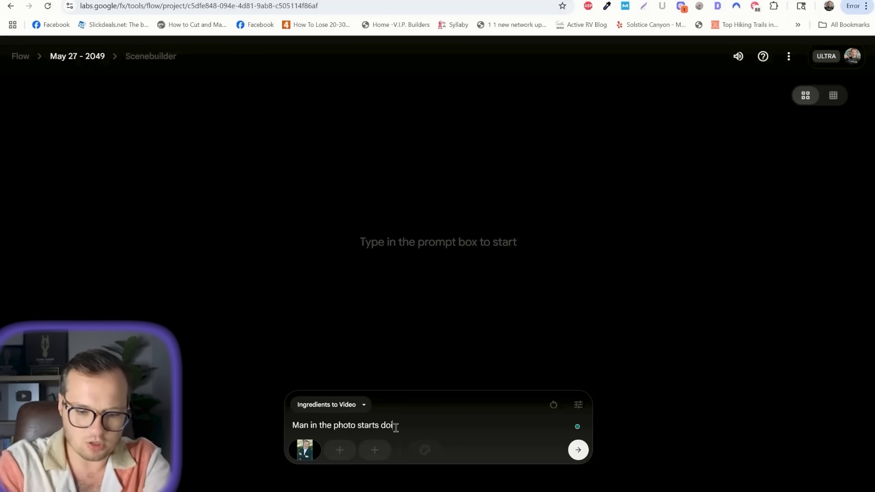
type("ng jumping j")
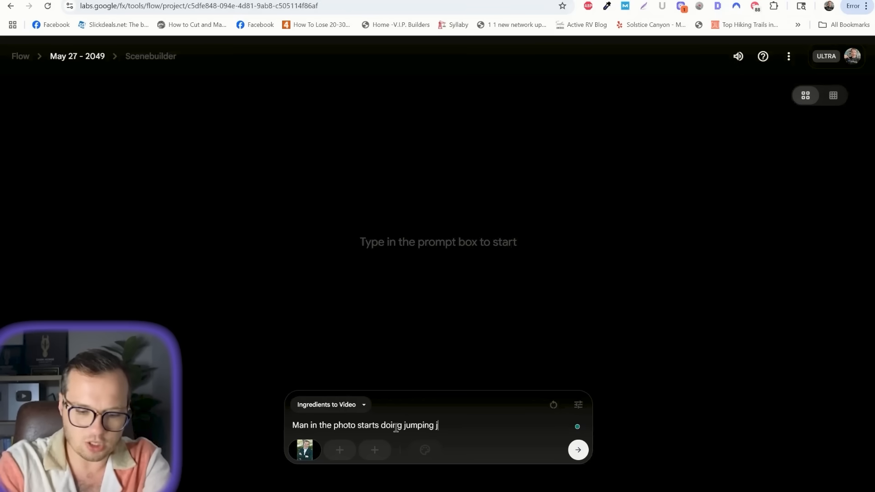
type("acks and says")
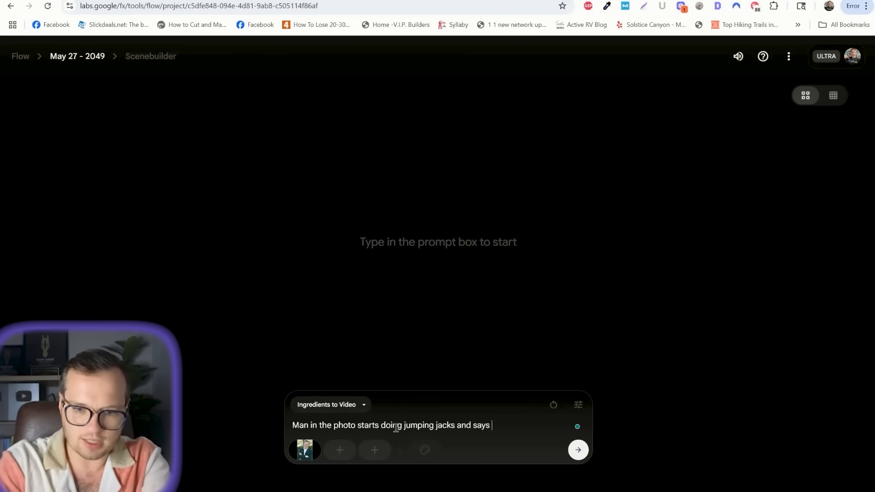
type("\"How do you l")
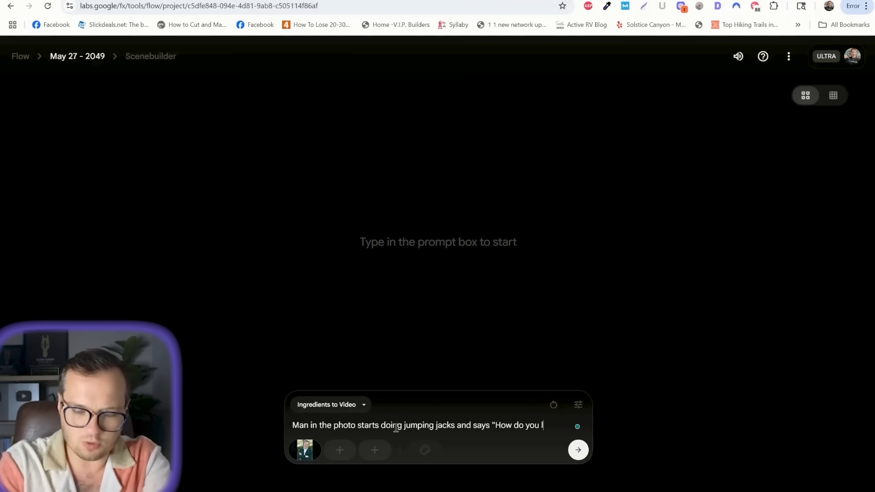
type("like VEO")
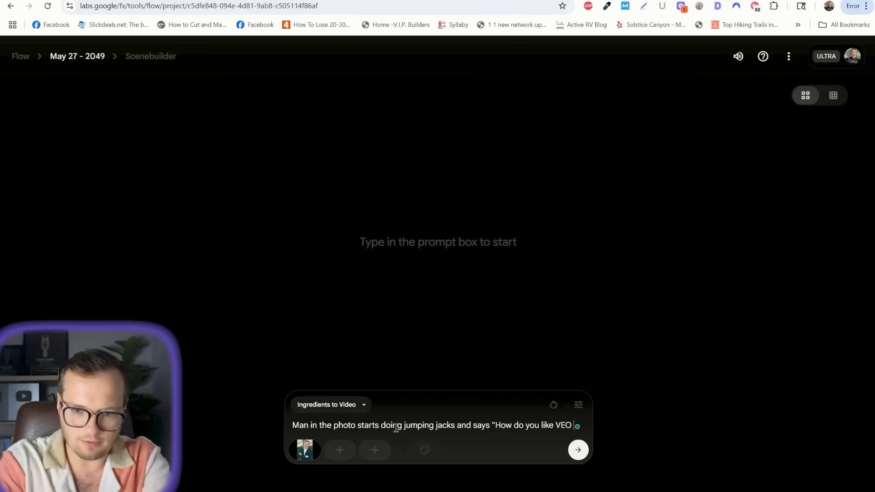
type("3?\"")
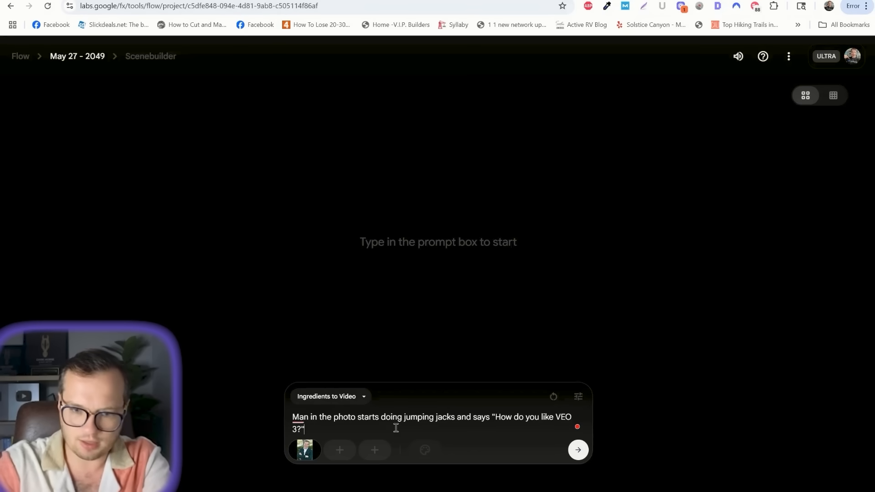
left_click(578, 449)
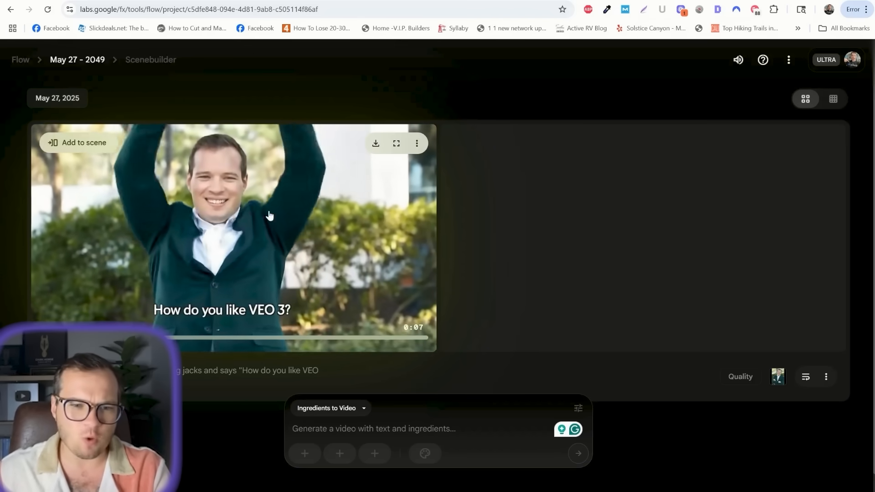
- Play the generated jumping-jacks clip and show its Flag output and Delete options
left_click(182, 337)
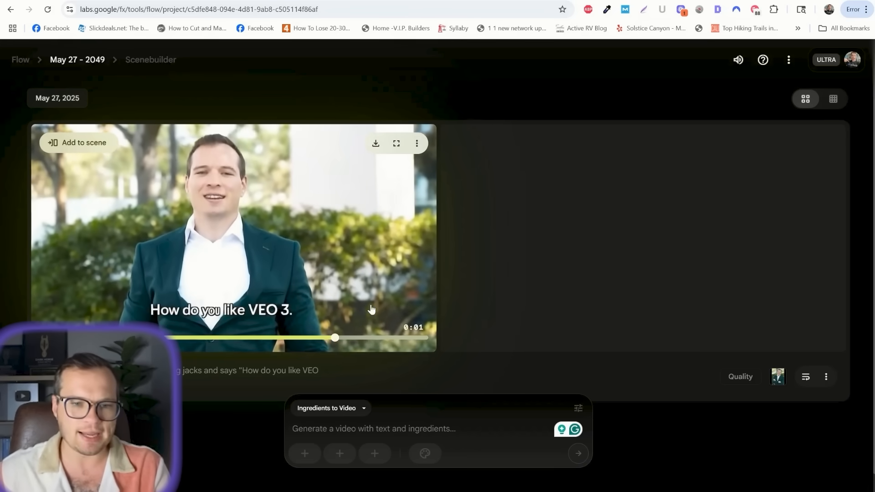
left_click(416, 143)
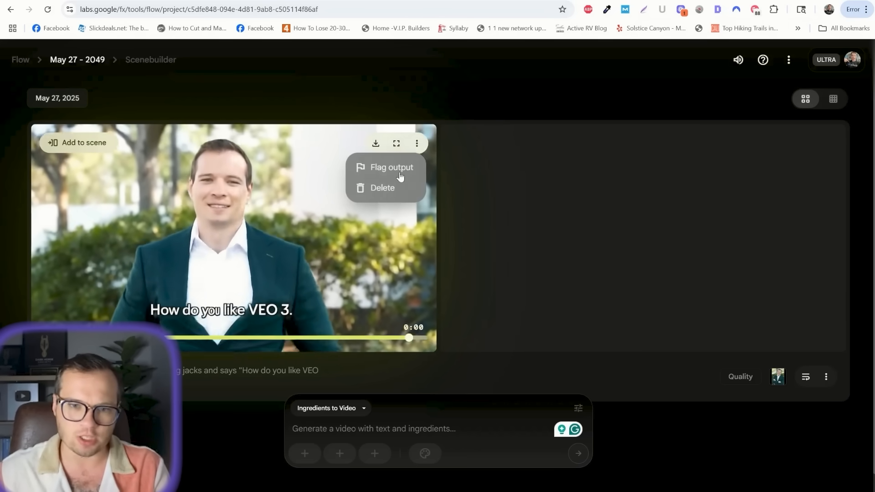